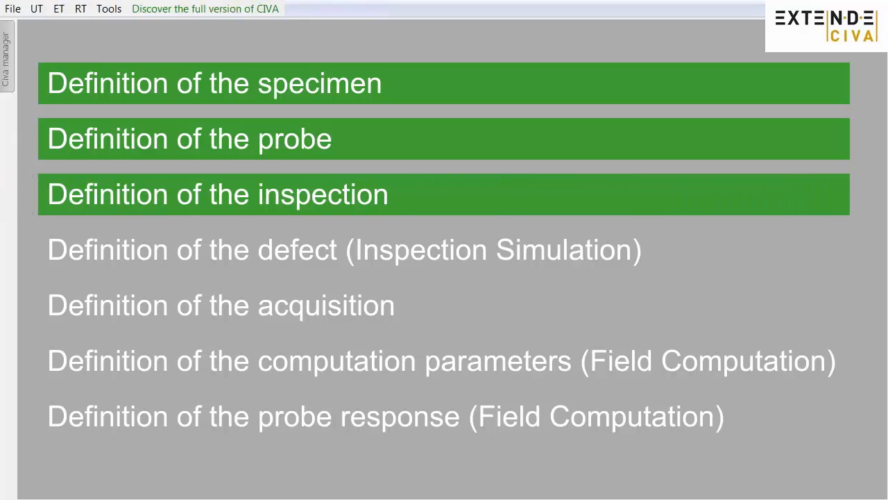
Start a Field Computation with a planar specimen and surface probe in the configuration wizard
left_click(344, 249)
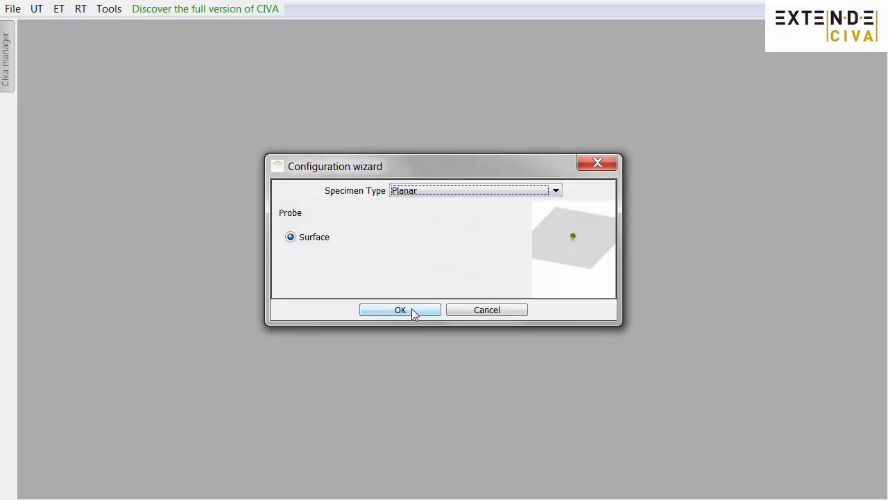
Confirm the planar model, then set specimen thickness to 4 mm and material to Inconel 600
left_click(399, 310)
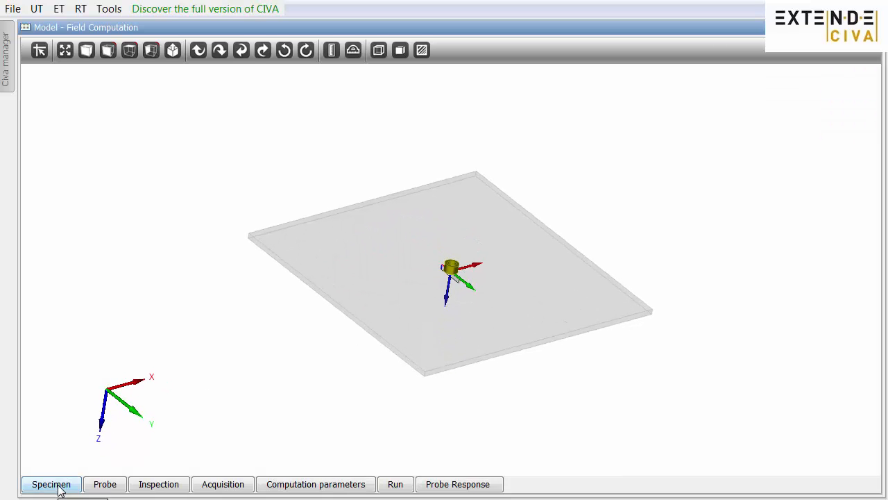
left_click(51, 483)
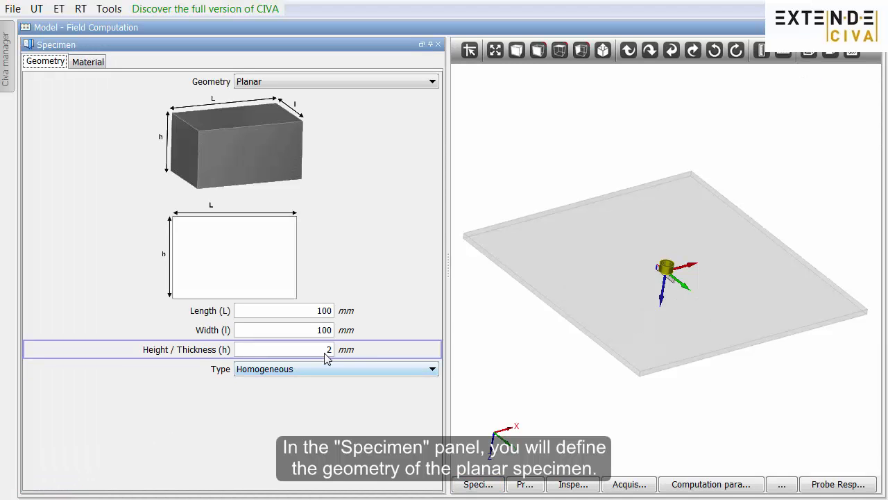
type("4")
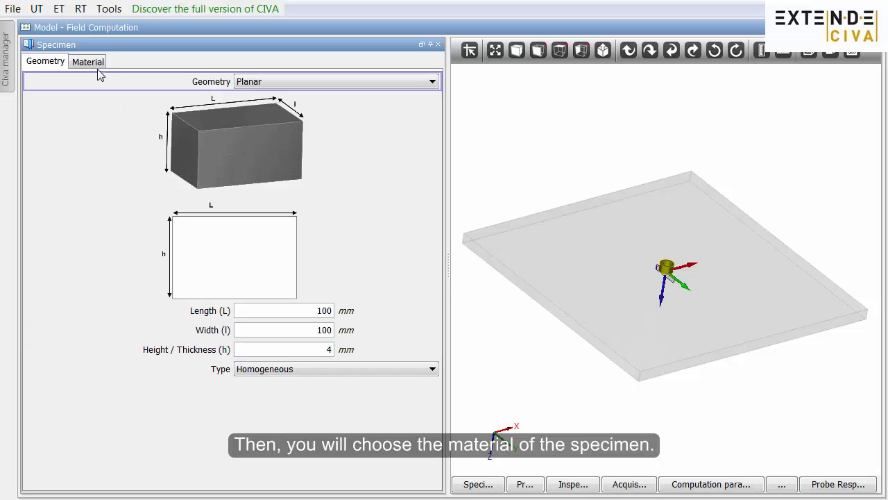
left_click(87, 61)
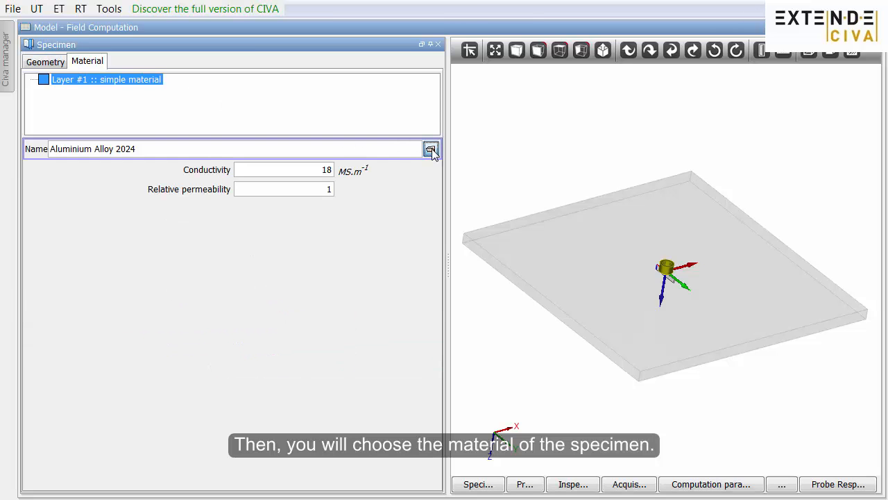
left_click(430, 149)
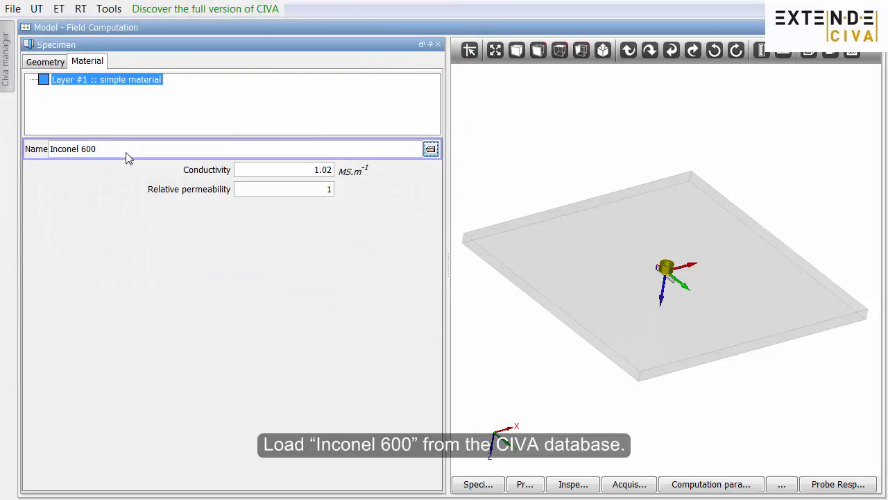
mouse_move(218, 189)
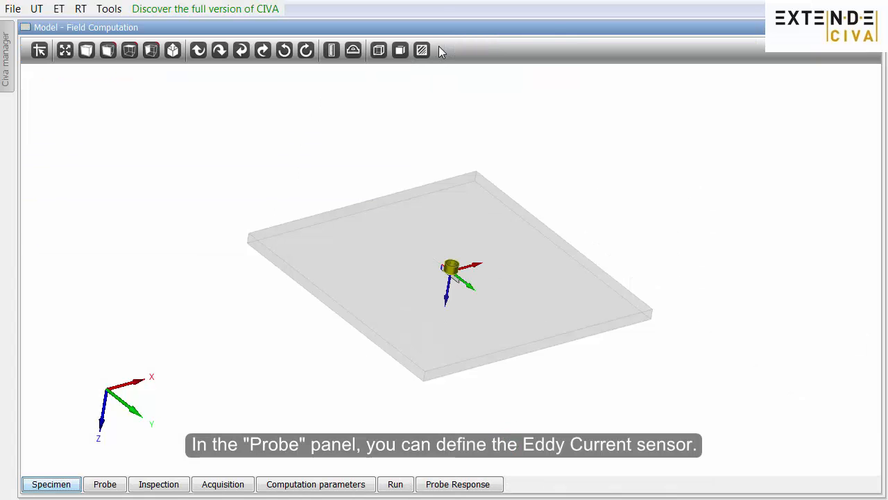
Add a ferrite core to the probe coil with height H of 10 mm
left_click(105, 484)
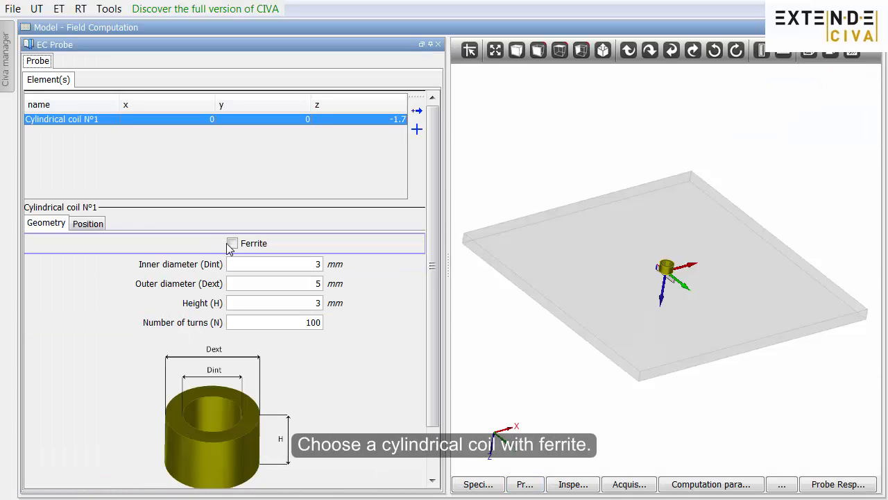
left_click(233, 242)
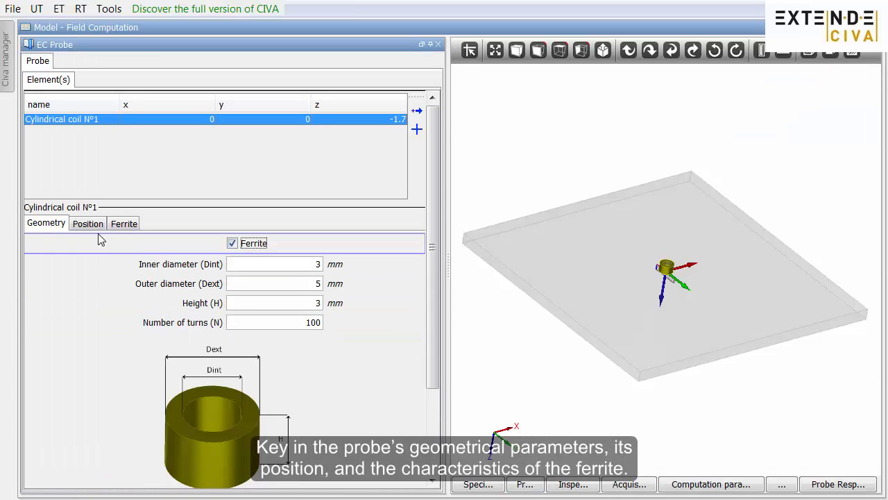
left_click(123, 223)
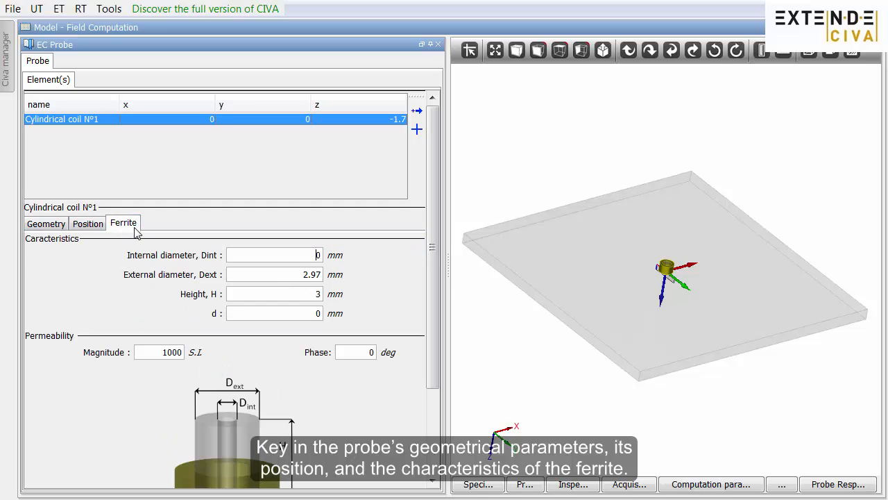
left_click(274, 294)
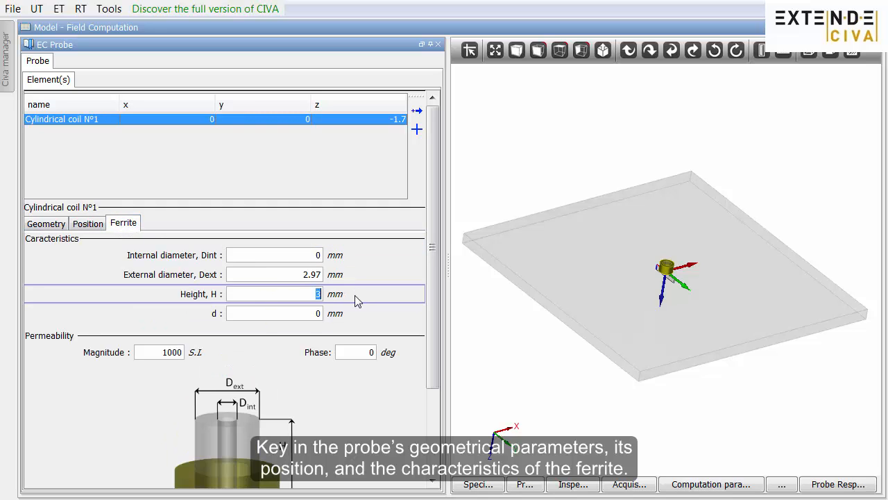
type("10")
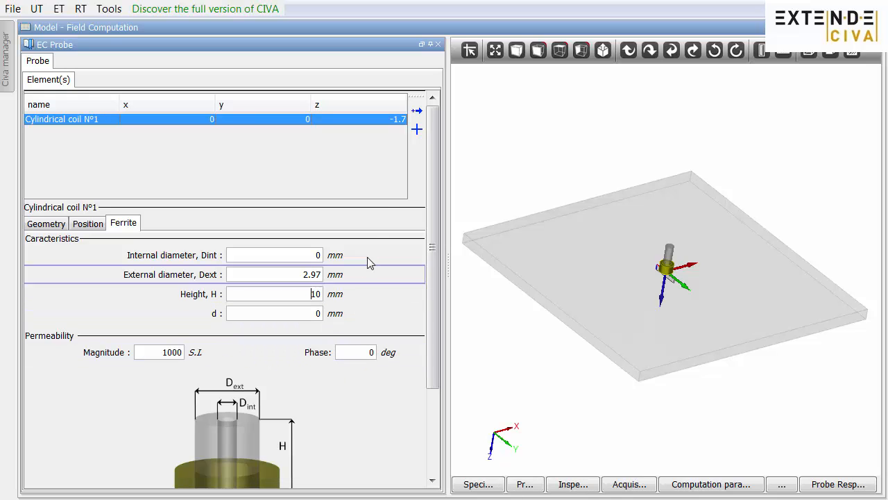
left_click(438, 45)
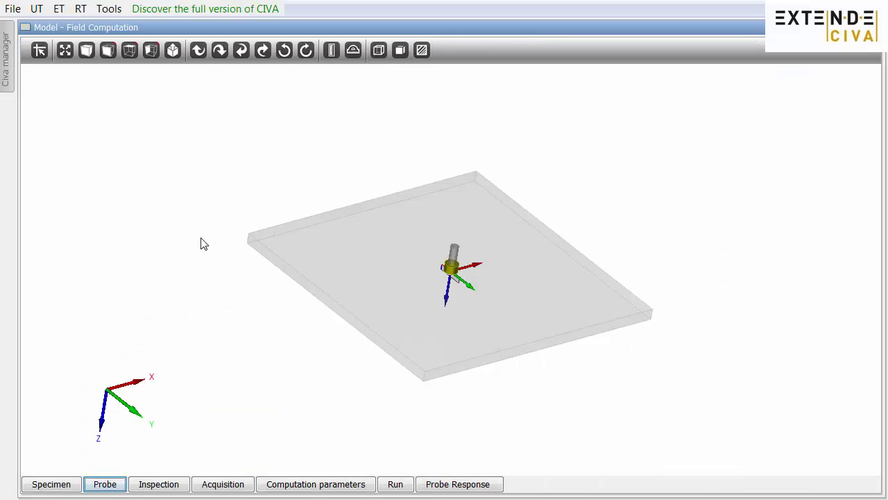
Check probe positioning at X 50, Y 50 mm and set acquisition frequency to 100 kHz
left_click(158, 484)
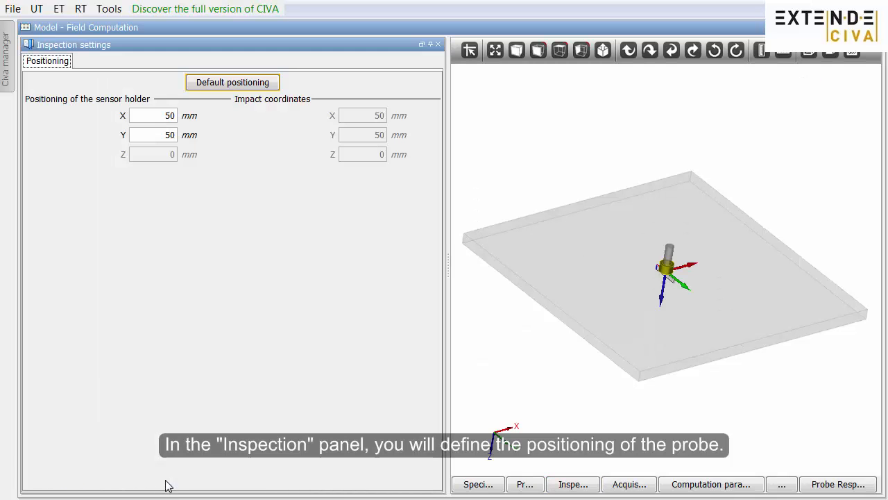
mouse_move(387, 86)
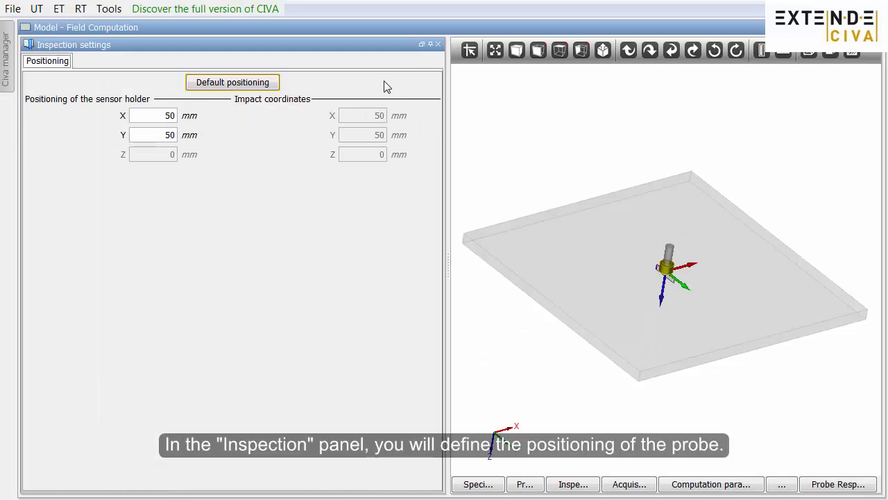
left_click(438, 43)
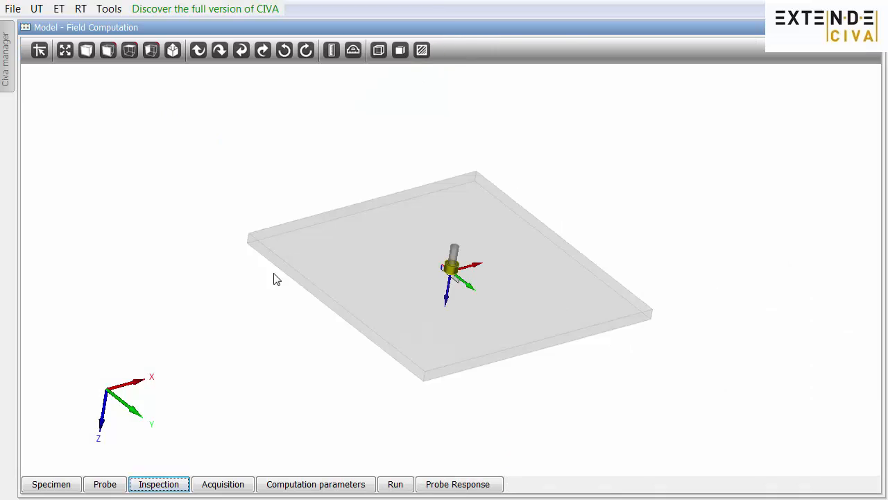
left_click(222, 483)
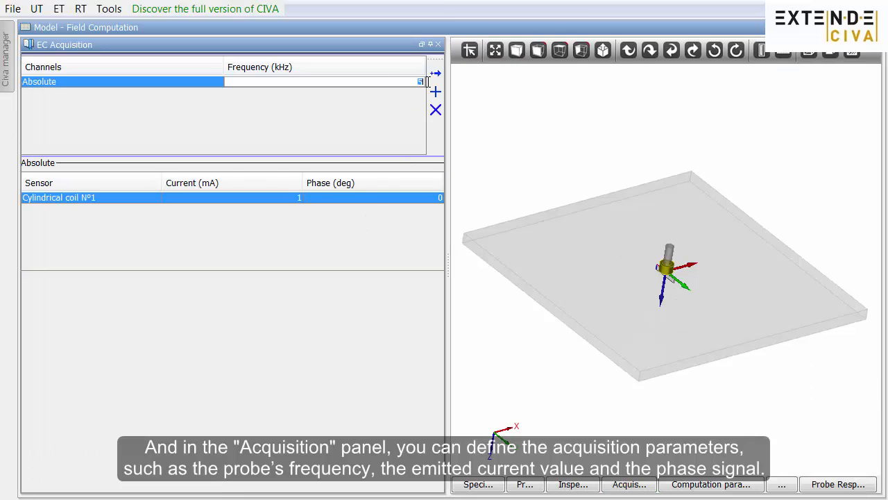
type("100")
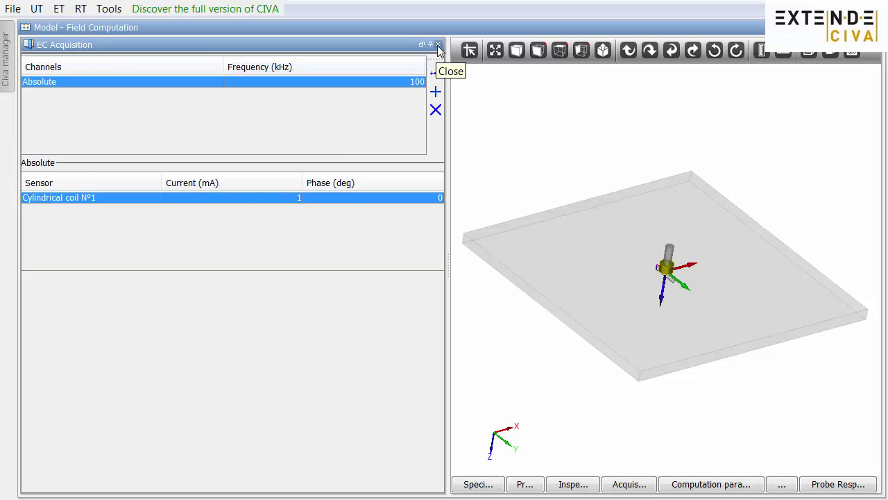
left_click(438, 44)
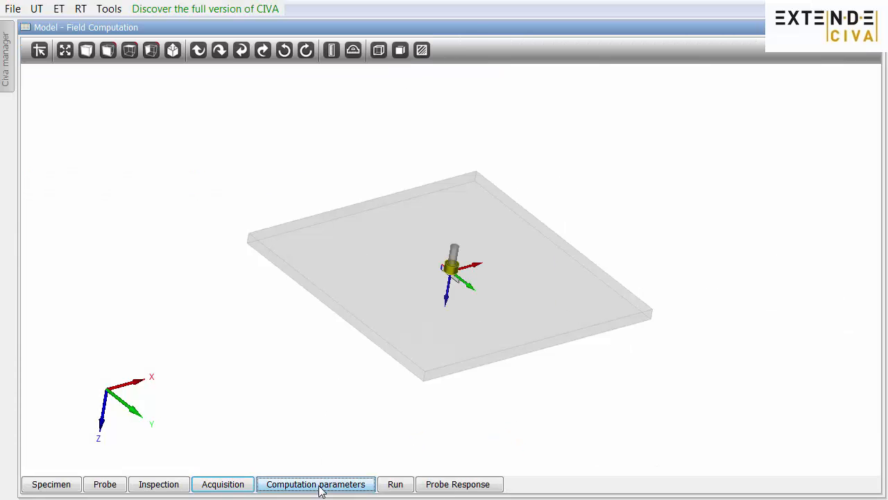
Set the computation zone to Xzone 20 with 200 steps, Zzone 4 with 40 steps, centre Z 2 mm
left_click(315, 484)
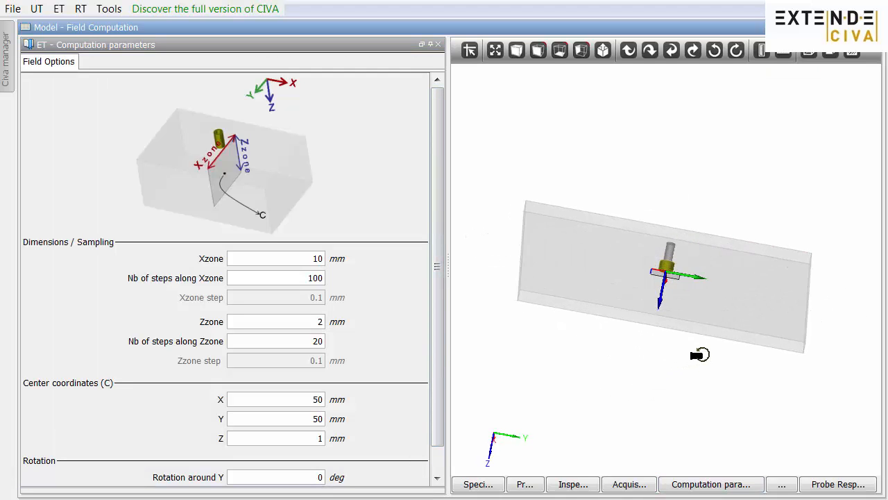
left_click(582, 50)
type("200")
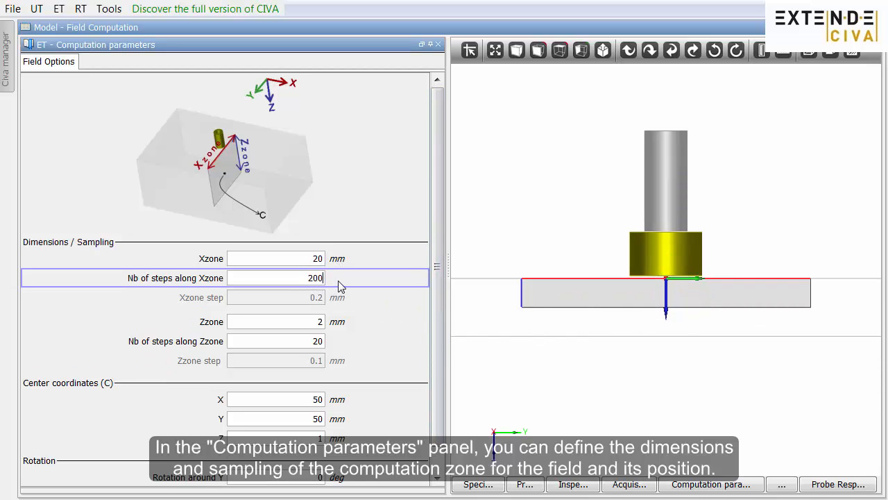
left_click(277, 322)
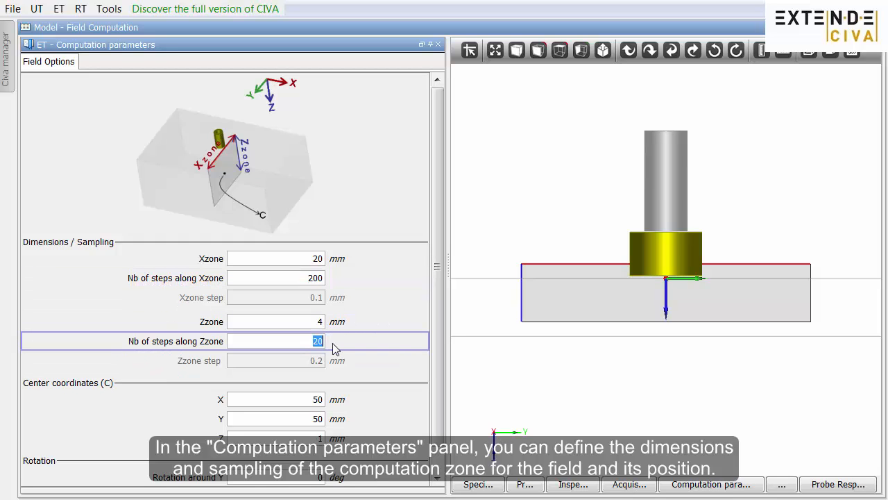
type("40")
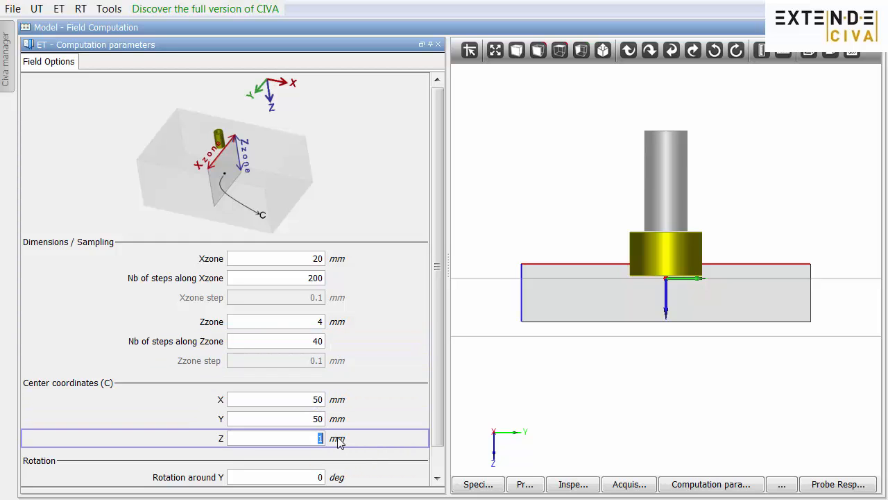
type("2")
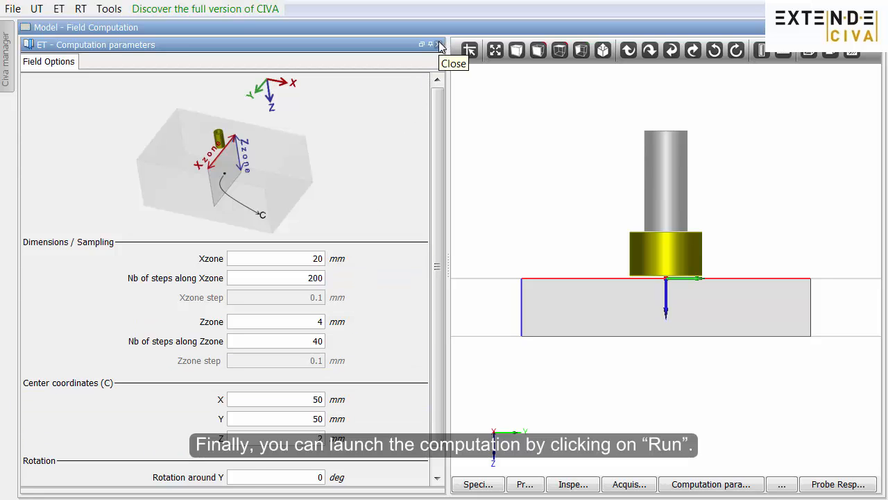
left_click(440, 44)
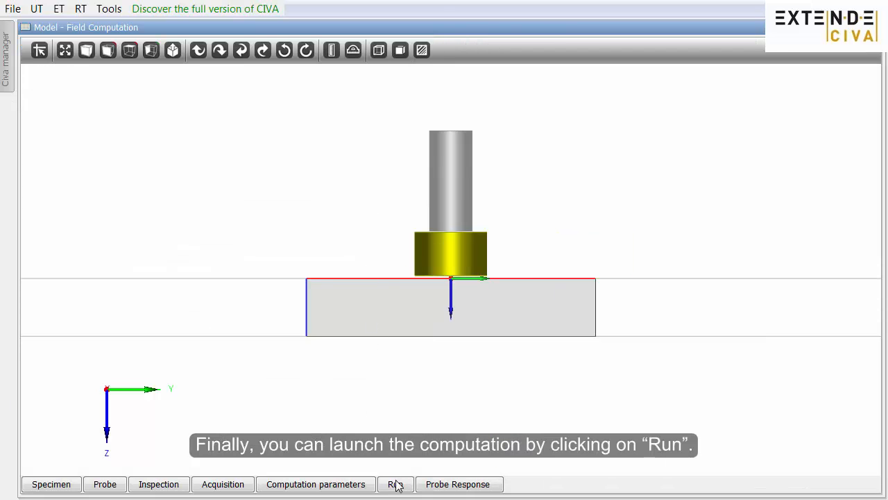
Run the field computation, dismissing the CIVA Education notice, to open the ET-Field results
left_click(395, 484)
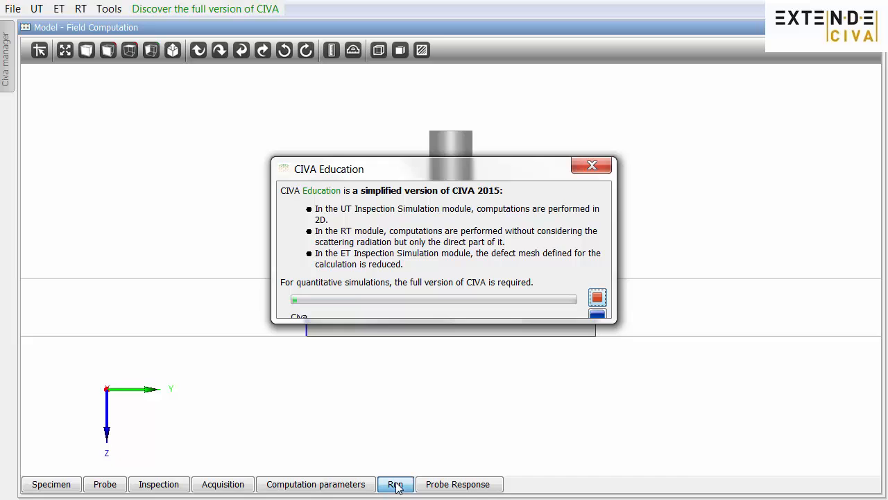
left_click(395, 484)
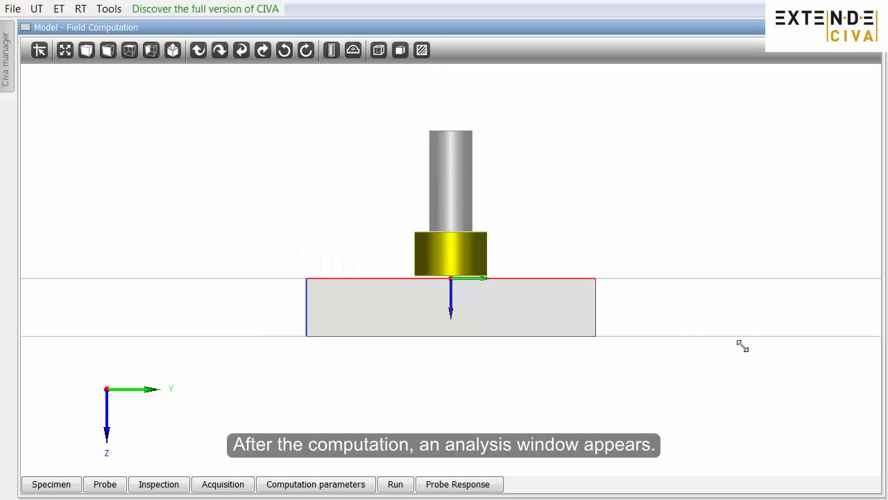
left_click(395, 484)
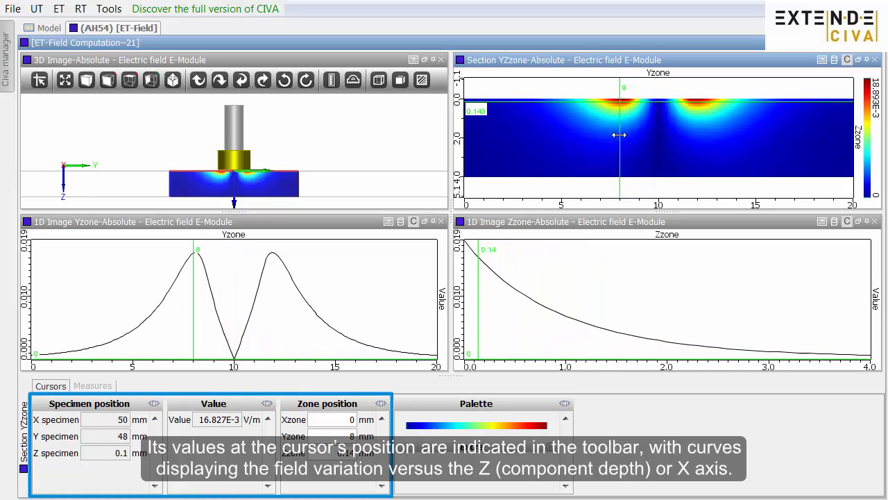
Read the electric field at Yzone 12, then show magnetic induction and probe it near Yzone 8.29
left_click_drag(619, 135, 697, 133)
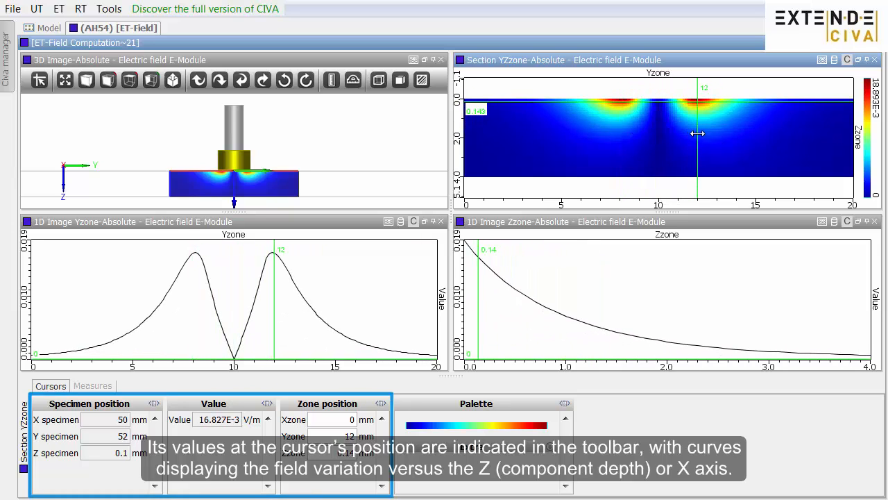
left_click(7, 49)
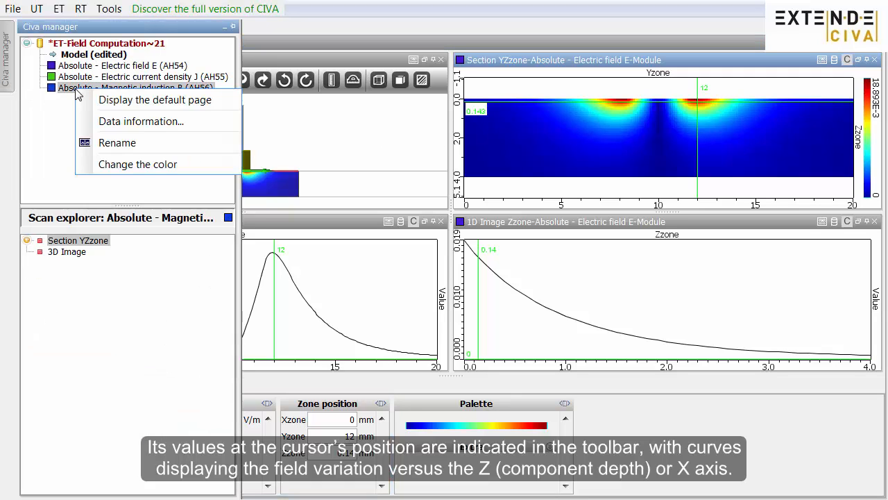
left_click(154, 100)
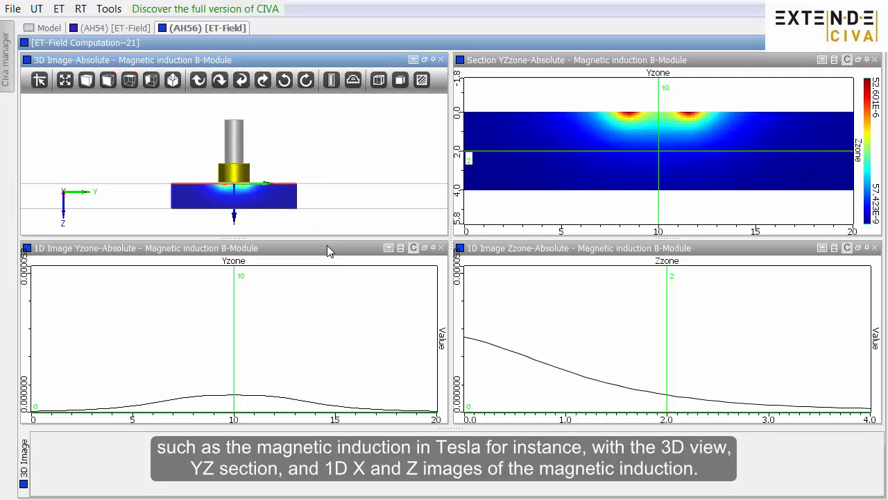
left_click_drag(658, 136, 624, 135)
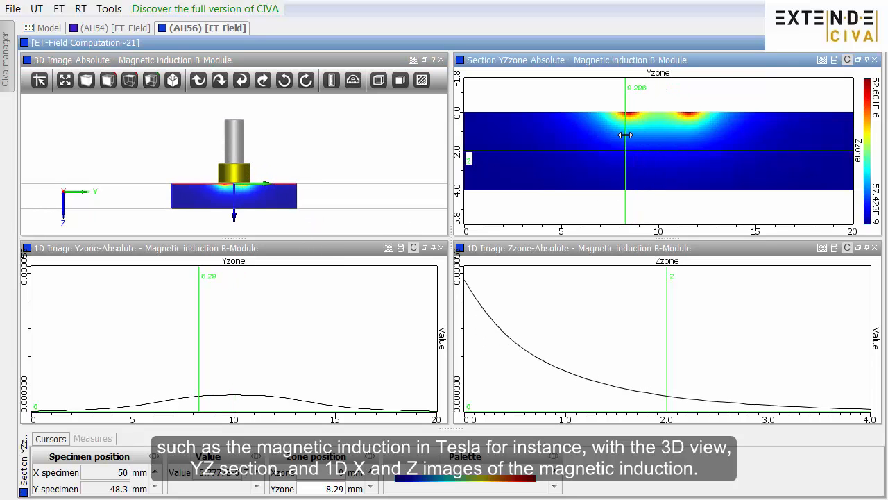
left_click_drag(625, 135, 687, 155)
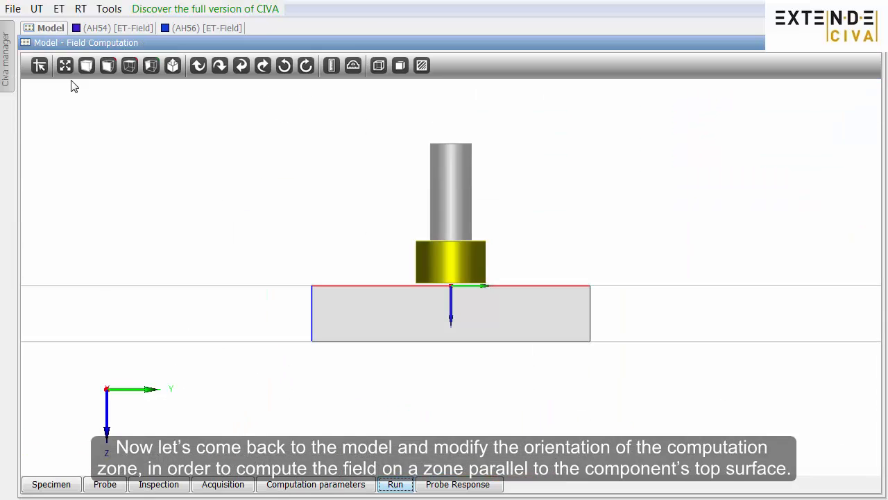
Rotate the computation zone 90° around Y in a new project and set Zzone to 20 mm
left_click(315, 484)
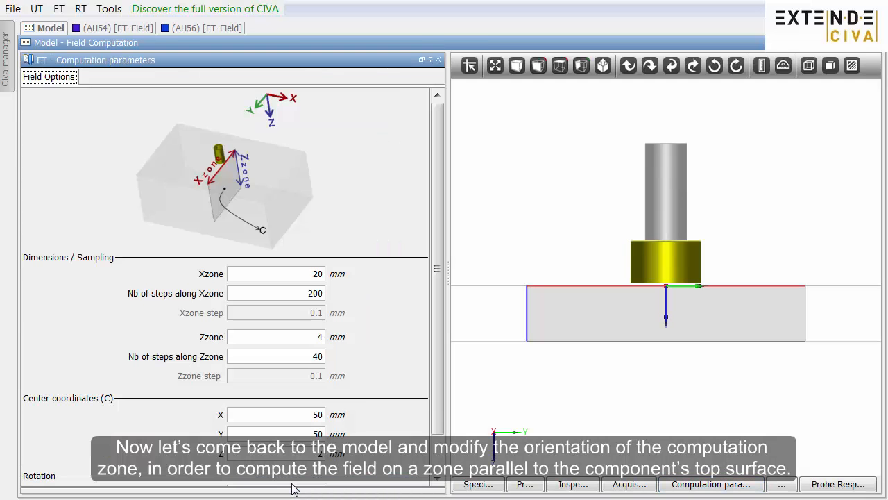
left_click(276, 414)
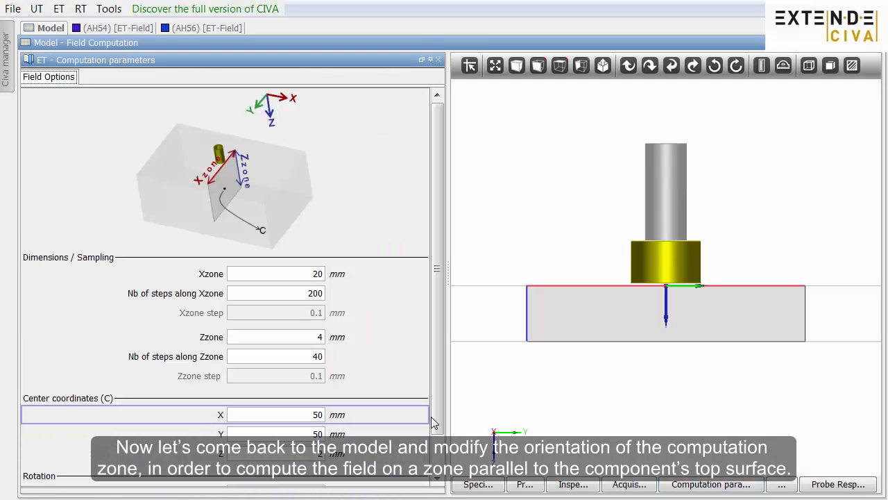
scroll("down", 3)
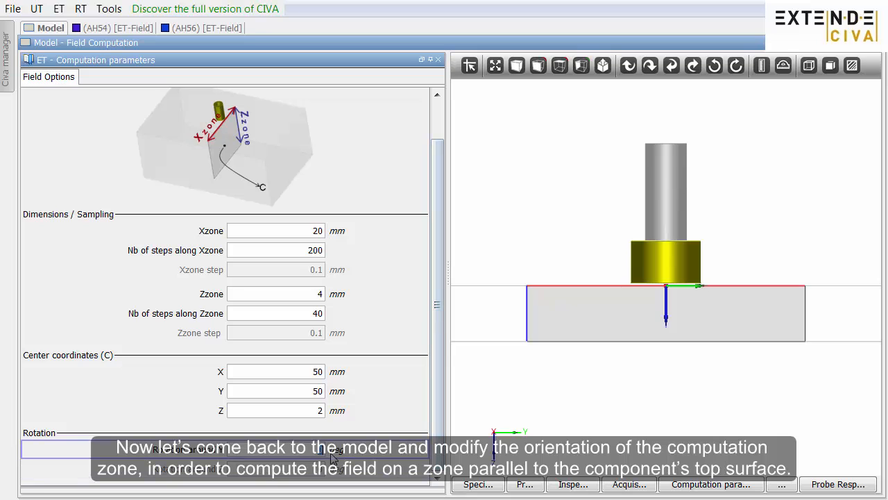
type("90")
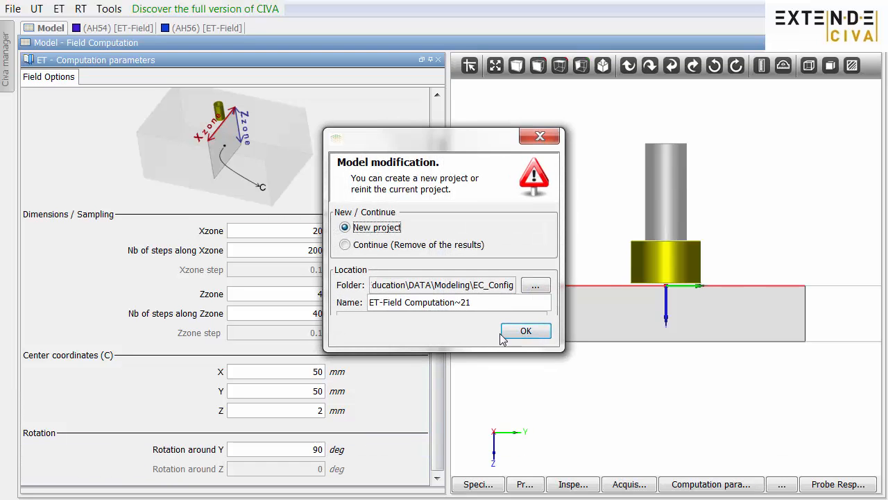
left_click(525, 331)
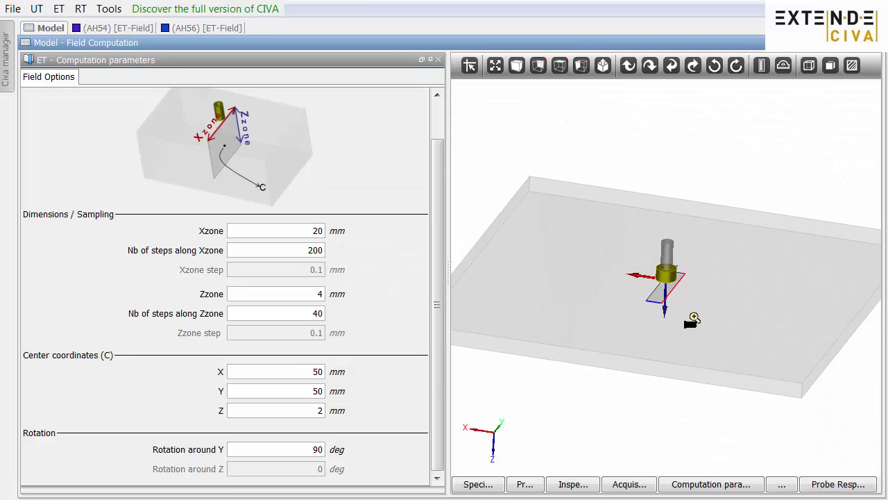
left_click(275, 293)
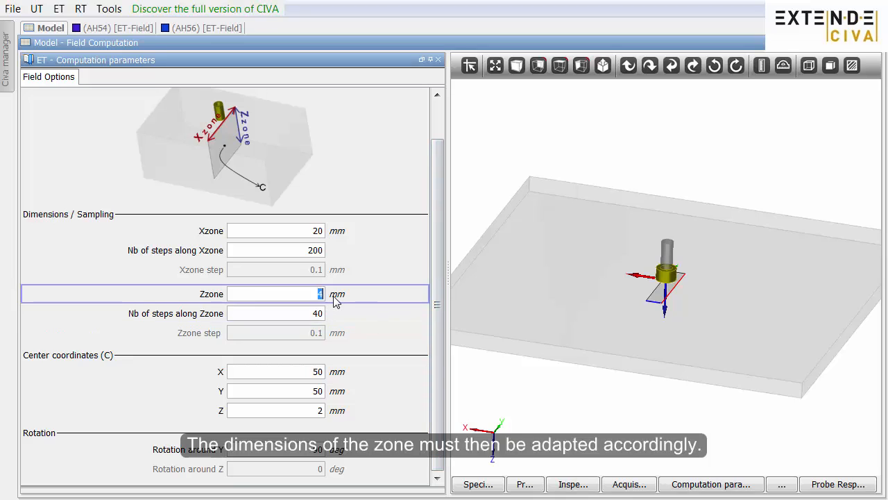
type("20")
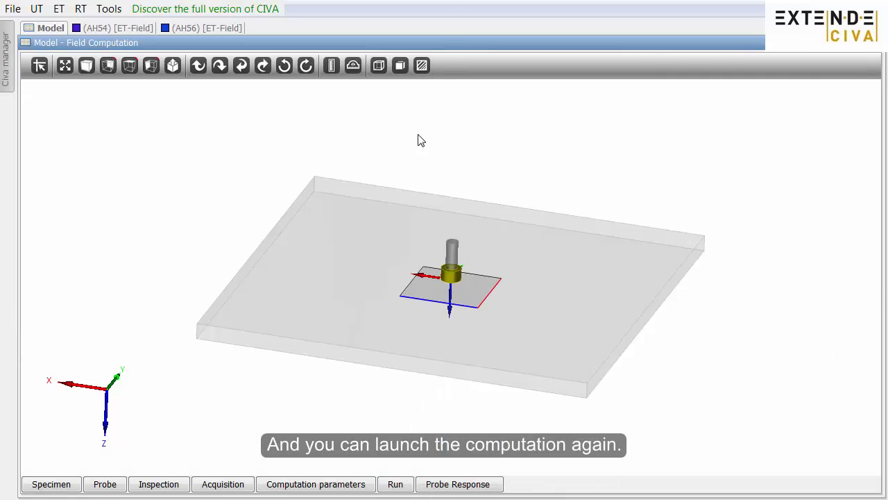
Relaunch the field computation to get the AI57 ET-Field analysis page
left_click(395, 484)
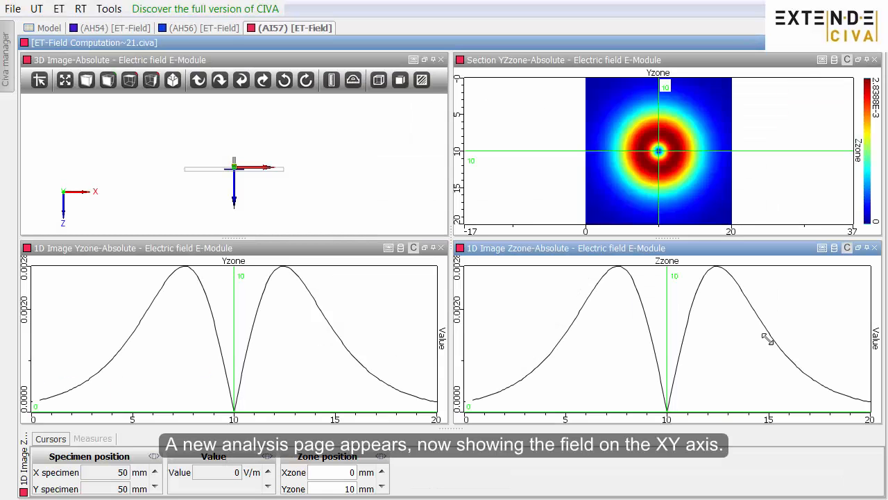
mouse_move(370, 207)
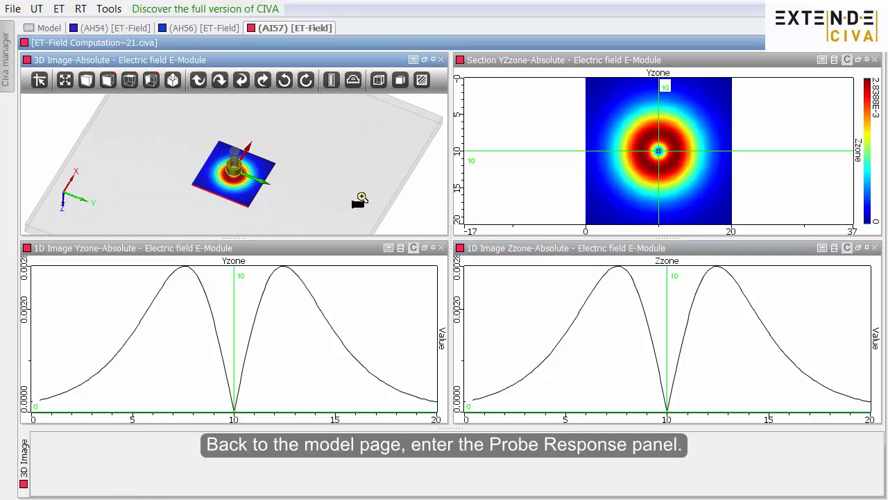
Configure a log probe response sweep, 5 to 500 kHz with 15 frequencies, in a new project and run it
left_click(49, 28)
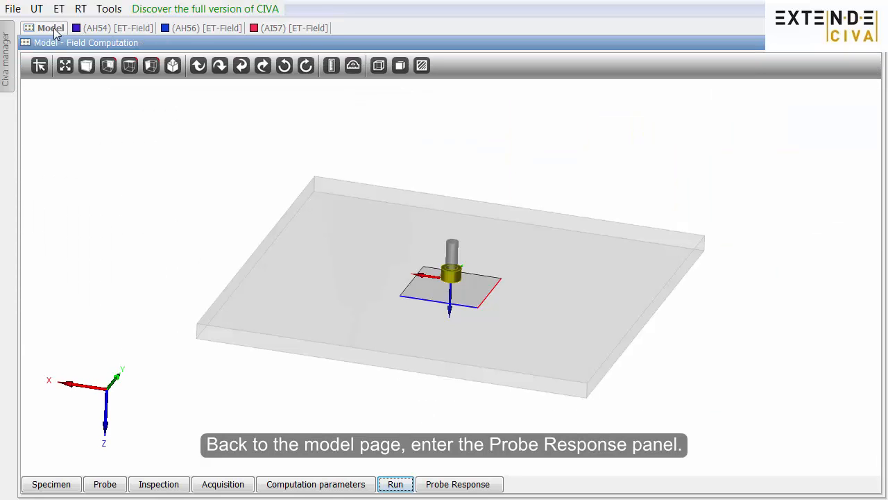
left_click(457, 484)
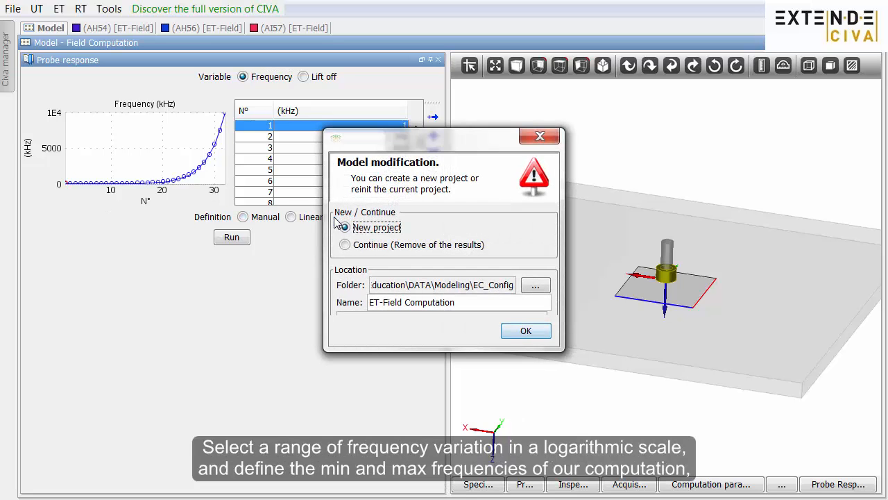
left_click(525, 331)
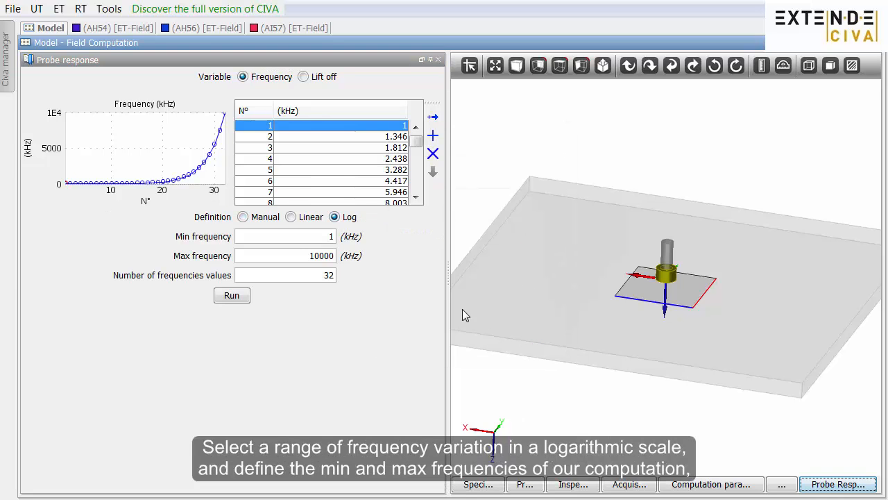
type("5")
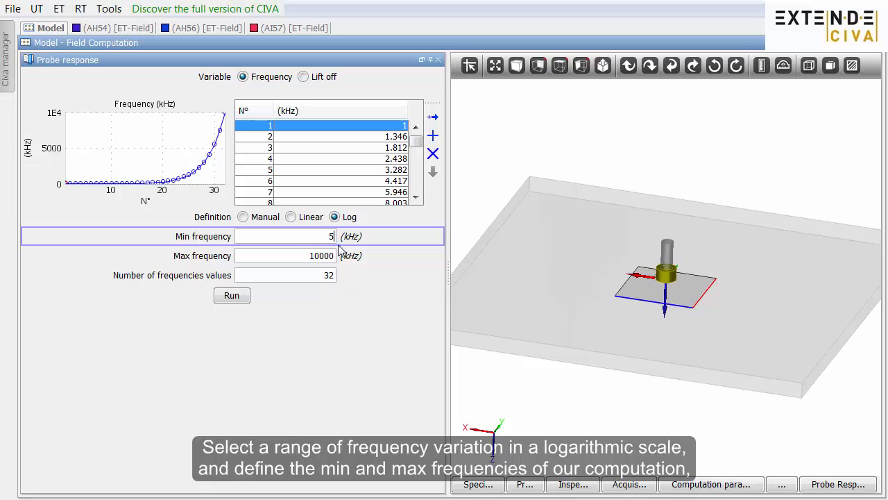
type("5")
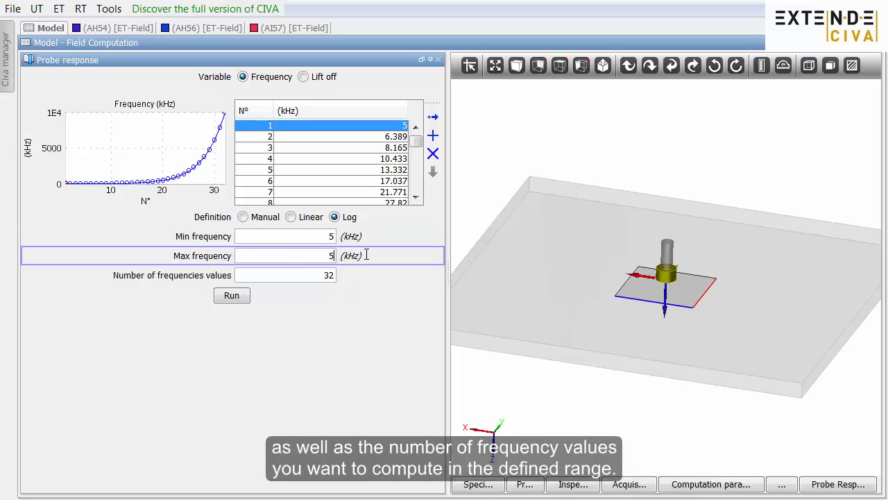
type("00")
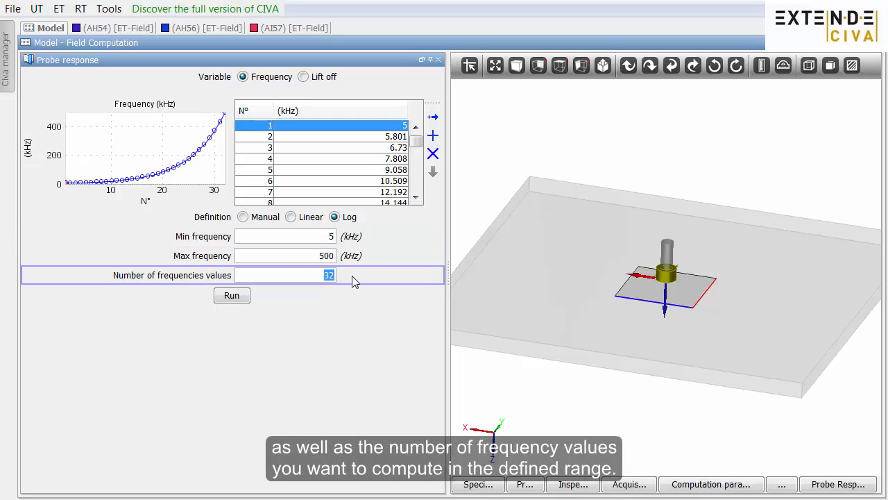
type("15")
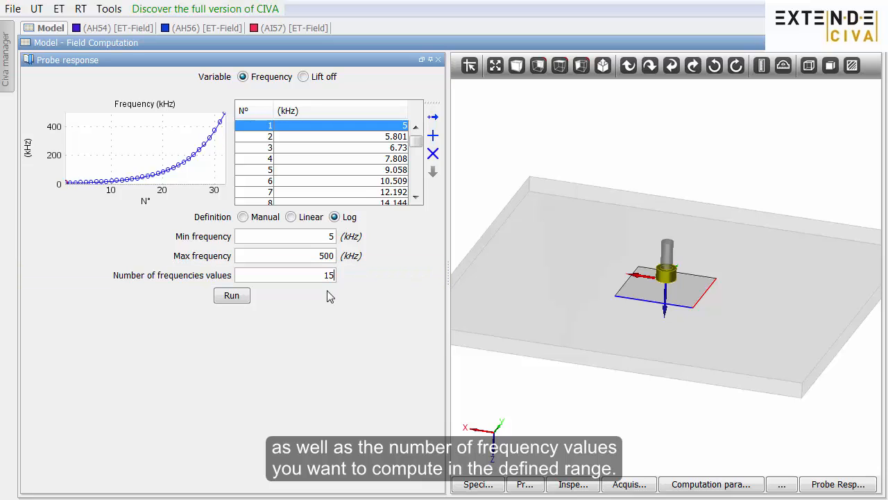
left_click(231, 295)
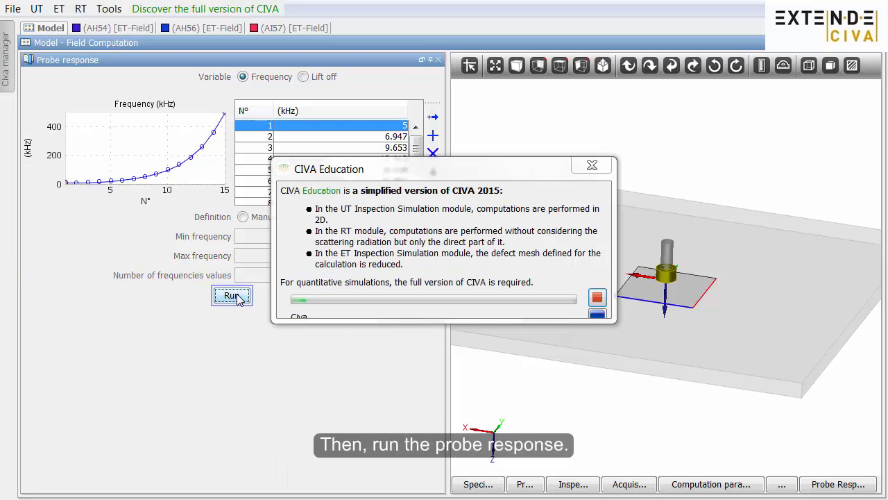
Show the normalized impedance over the 15 frequencies as an impedance-plane diagram and start a text export
left_click(232, 295)
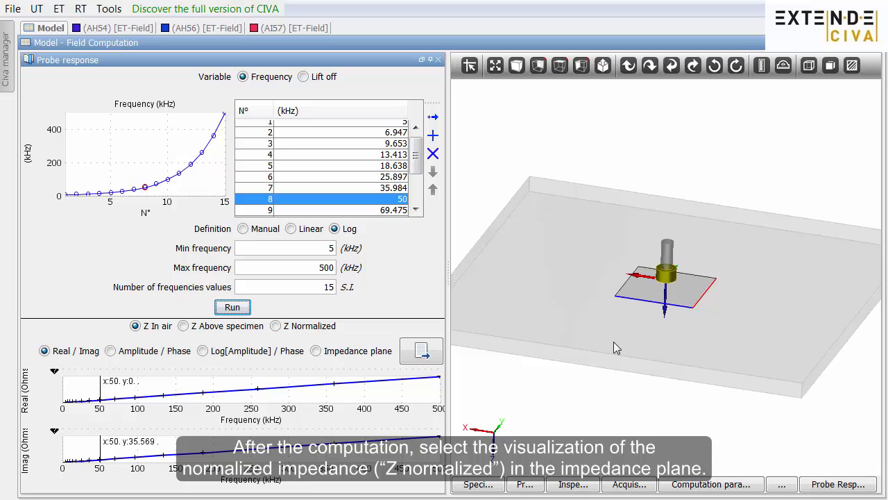
left_click(275, 325)
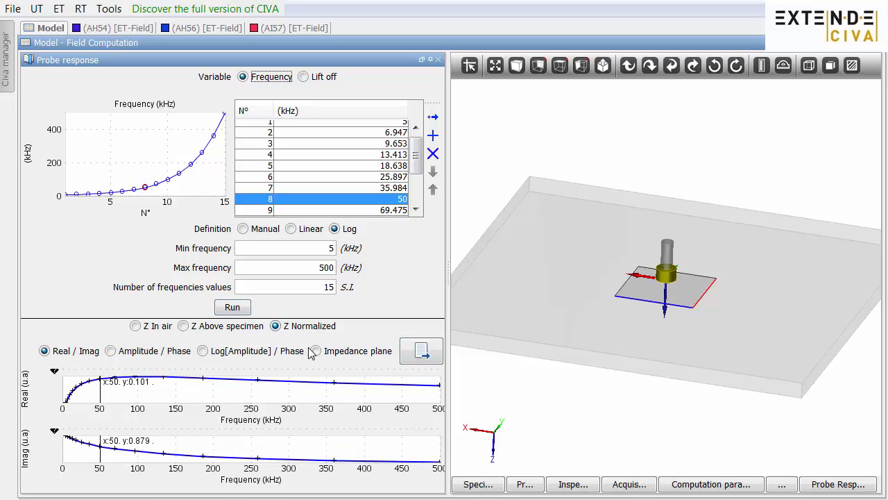
left_click(315, 350)
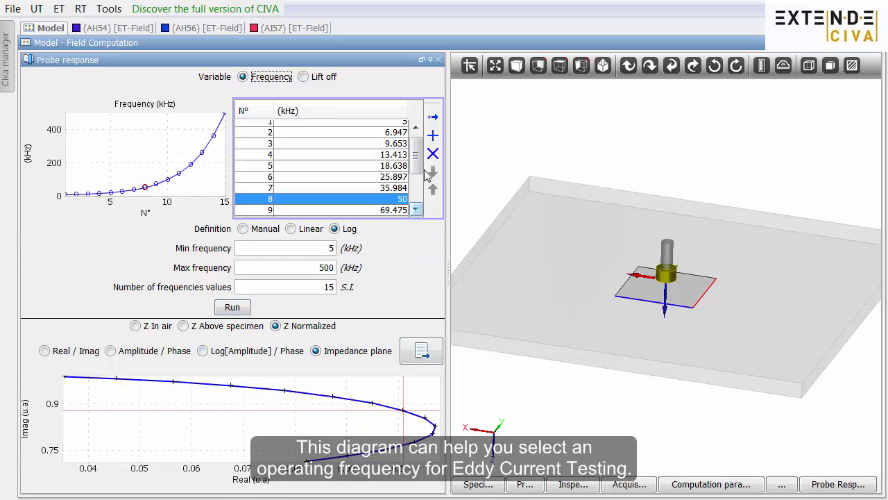
scroll("down", 3)
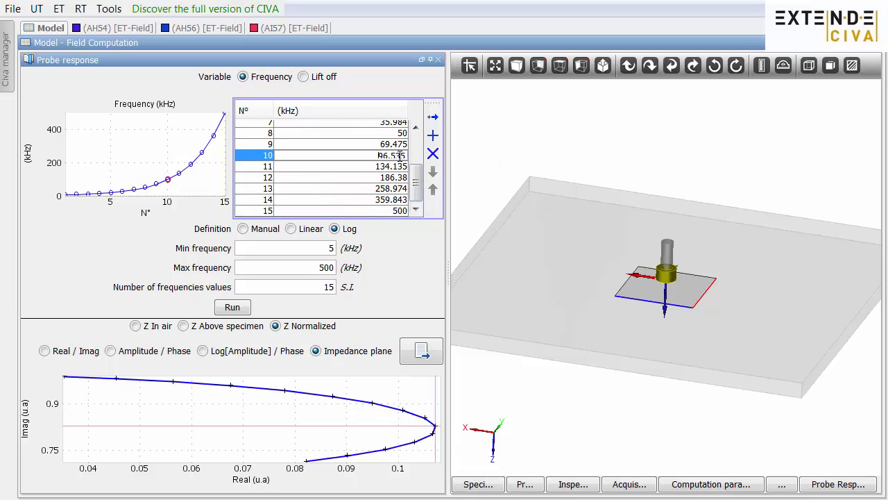
left_click(421, 351)
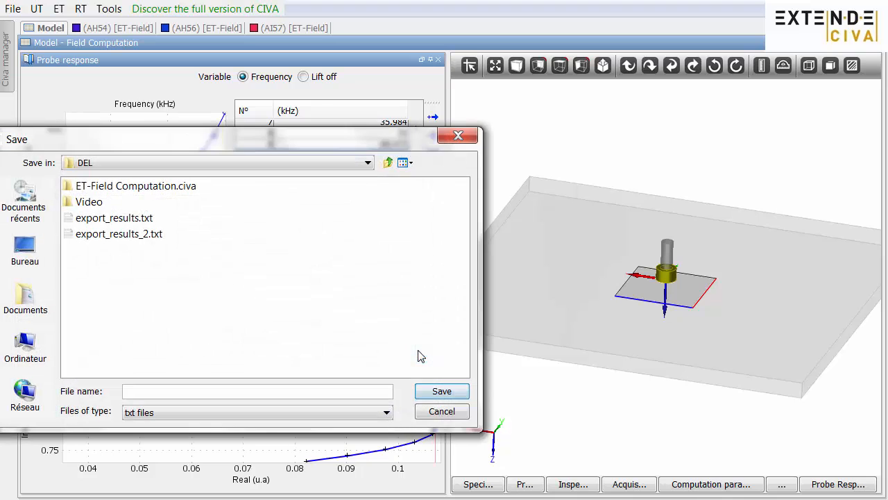
Save the impedance diagram as export_results_3.txt, review its values in Notepad, then close it
type("e")
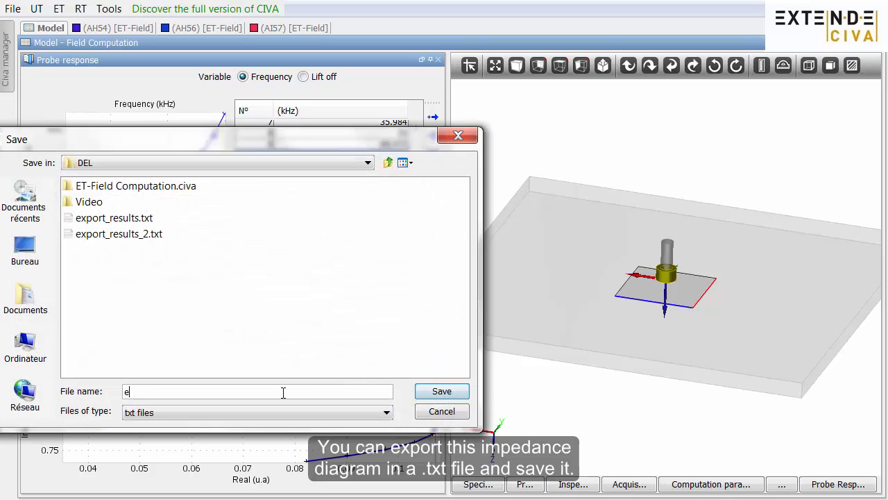
type("xport_results_3")
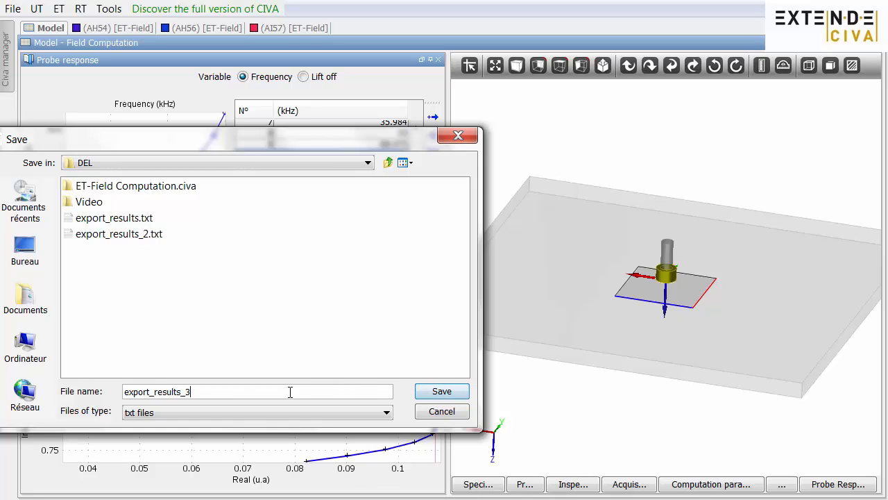
left_click(441, 391)
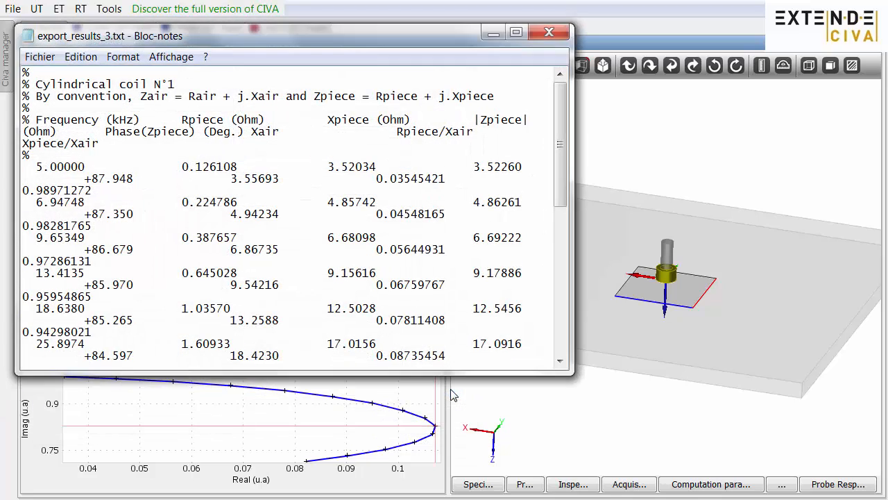
left_click(549, 32)
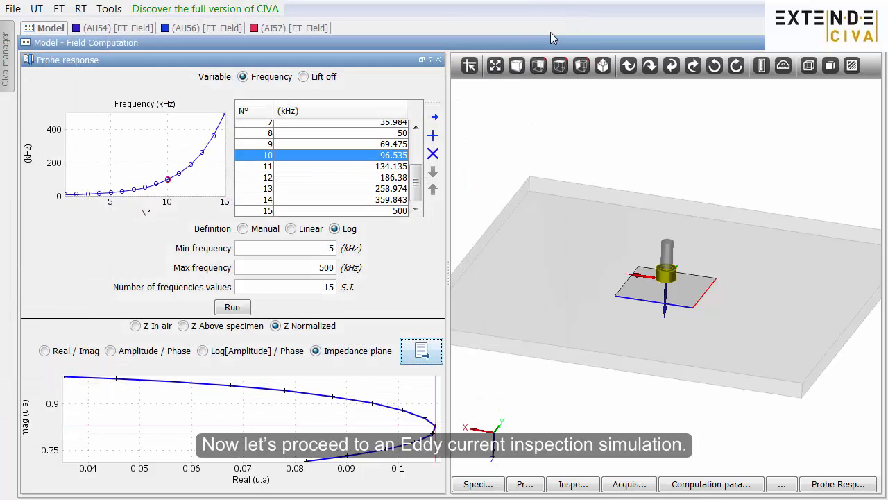
Create a new ET Inspection Simulation (3D) model with a cylinder specimen type
left_click(59, 9)
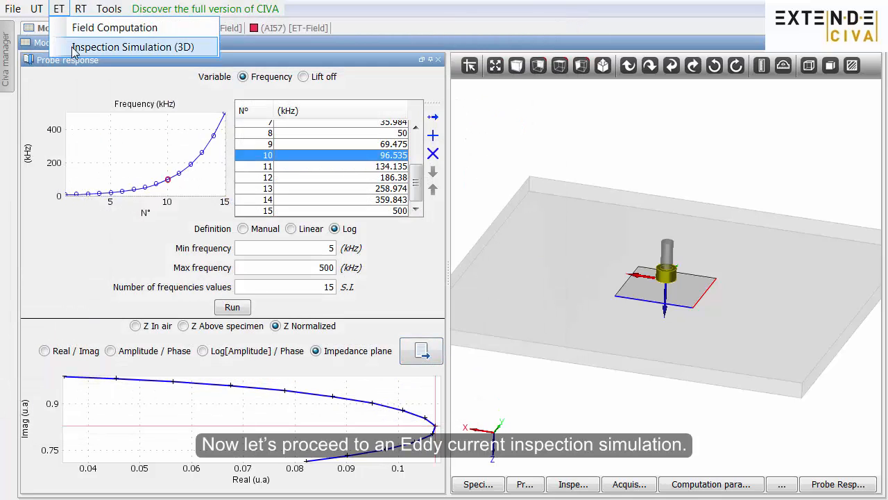
left_click(134, 47)
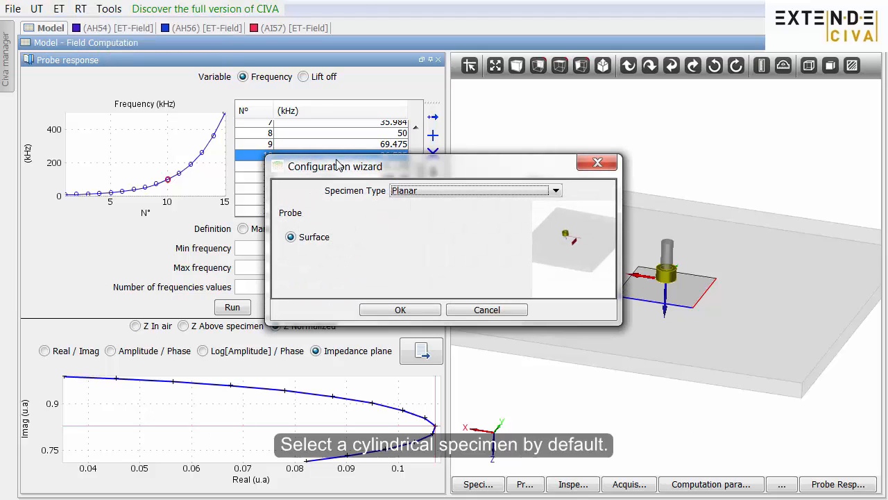
left_click(555, 190)
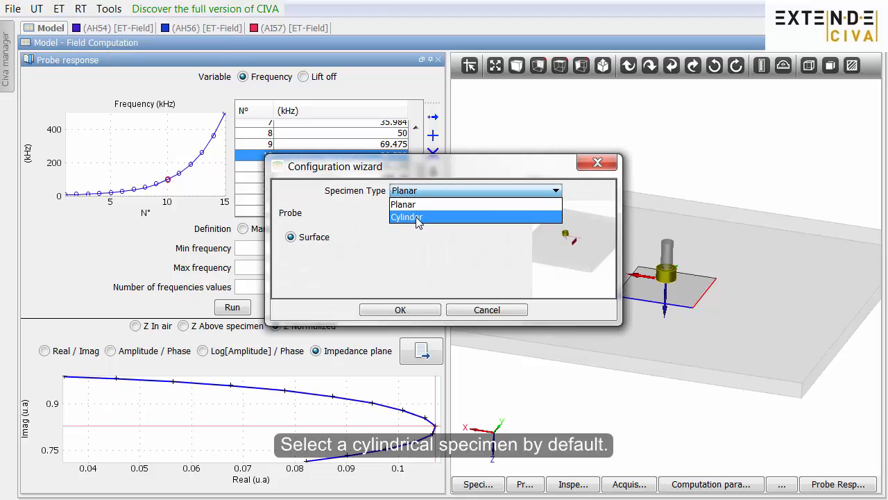
left_click(400, 310)
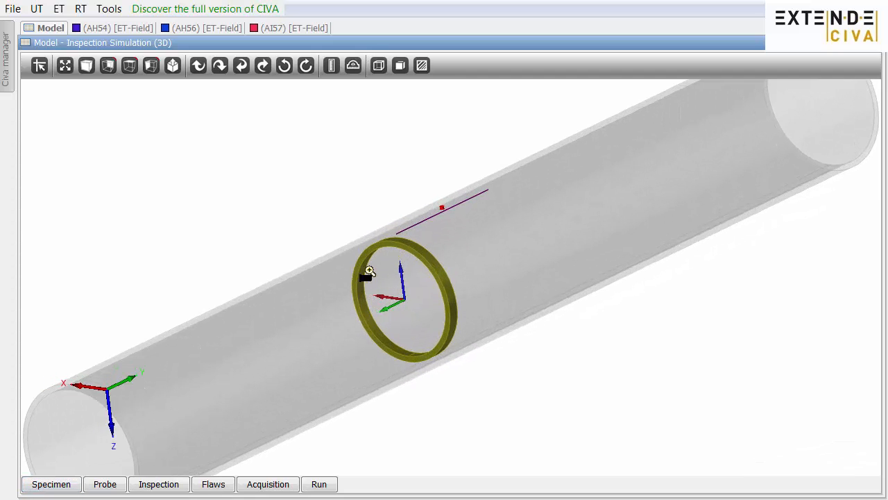
left_click(51, 484)
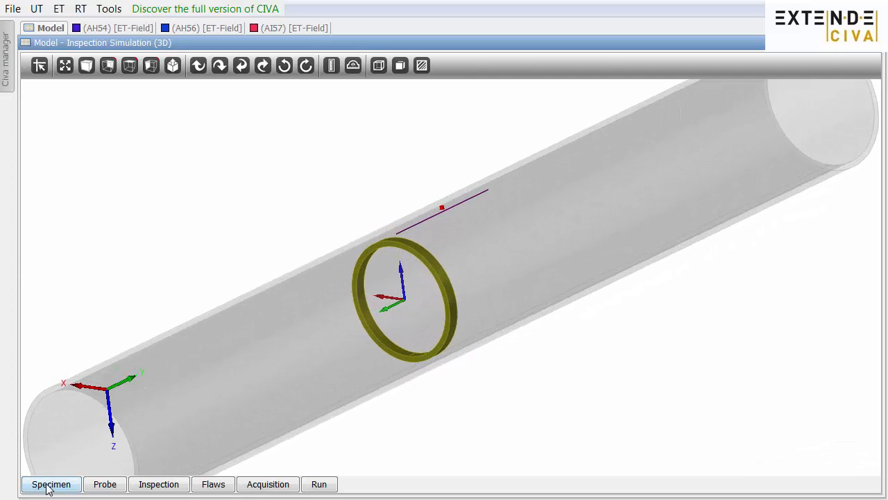
Enter tube geometry: length 300 mm, thickness 1.5 mm, inner radius 6.5 mm
left_click(51, 483)
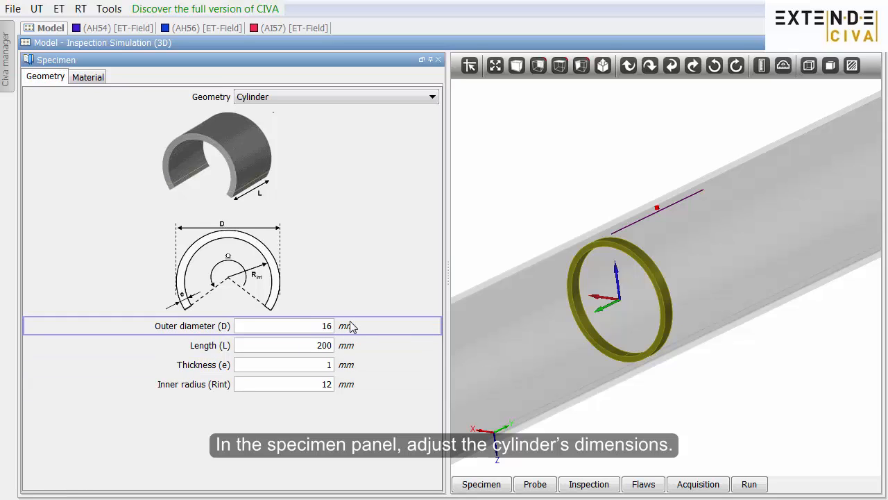
type("3")
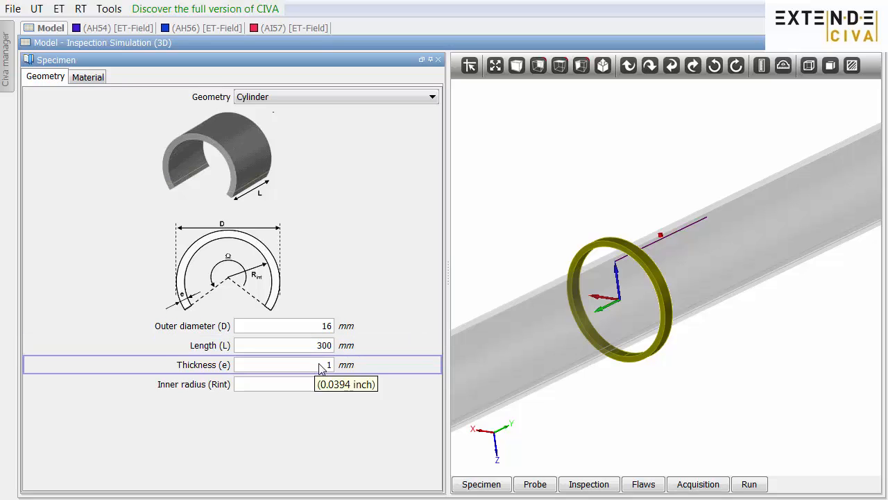
type("1.5")
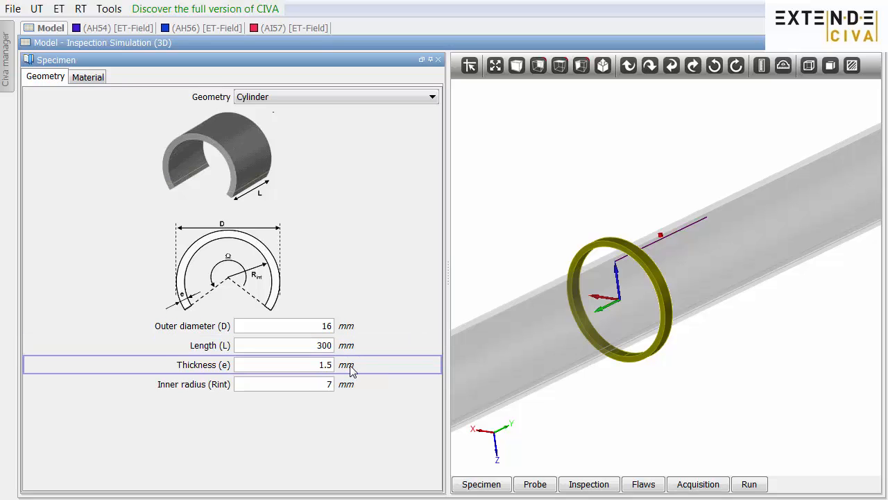
left_click(283, 384)
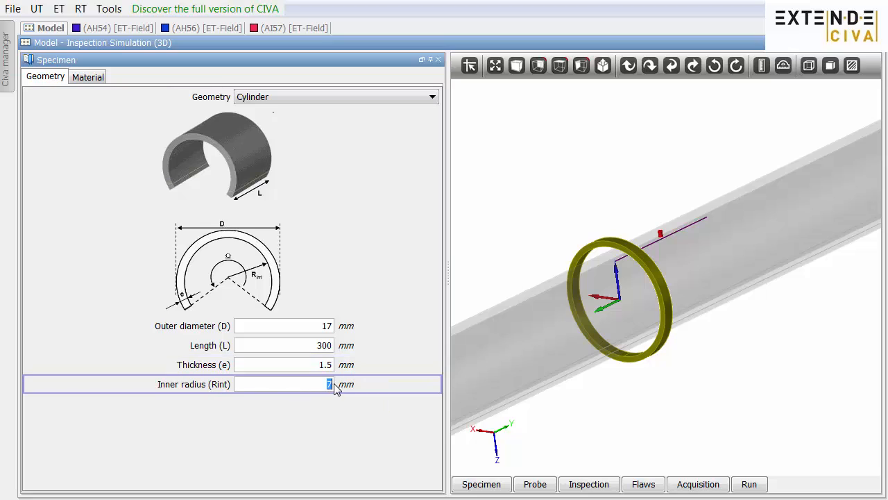
type("6.5")
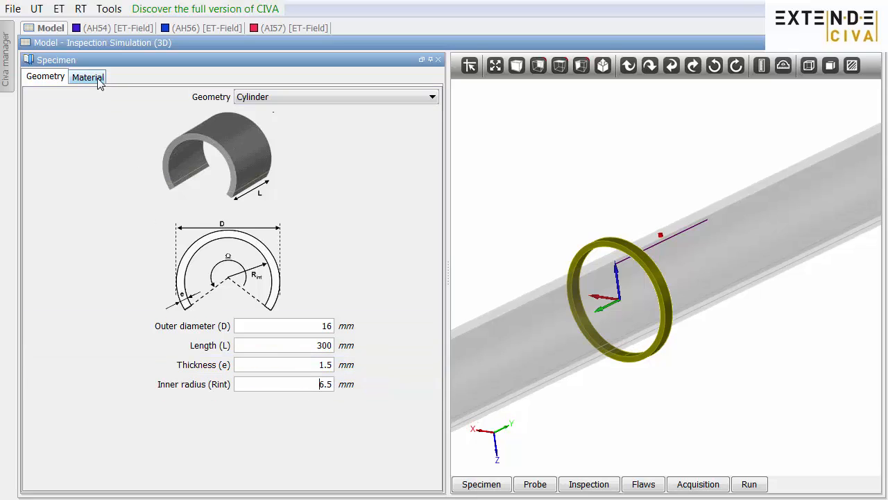
Name the specimen material Saturated Carbon Steel and give it 4.75 MS/m conductivity
left_click(87, 76)
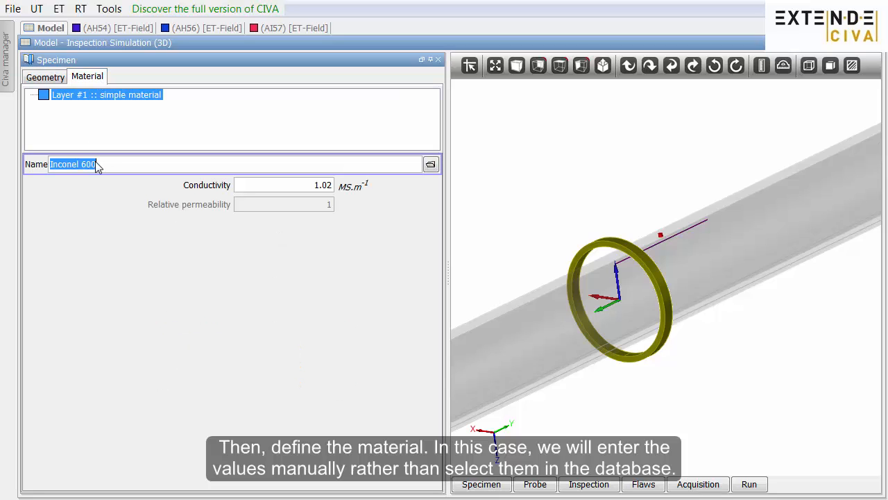
type("Saturated")
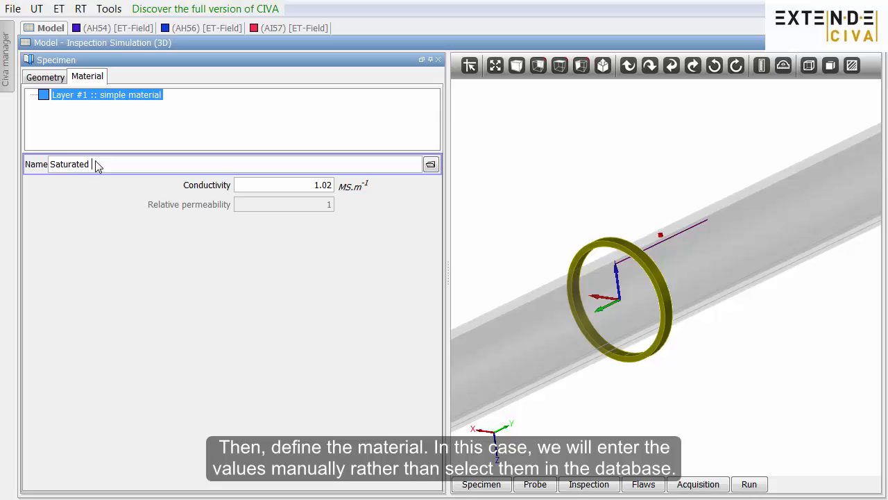
type("Carbon S")
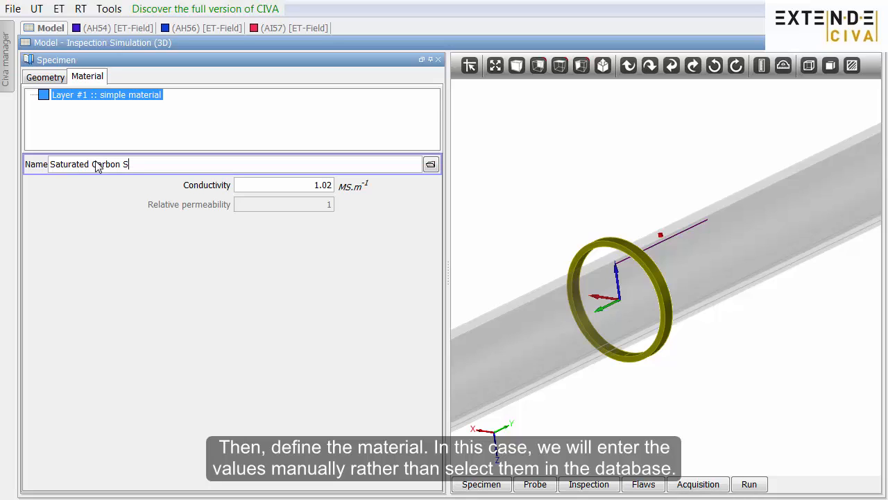
type("teel")
left_click(284, 185)
type("4")
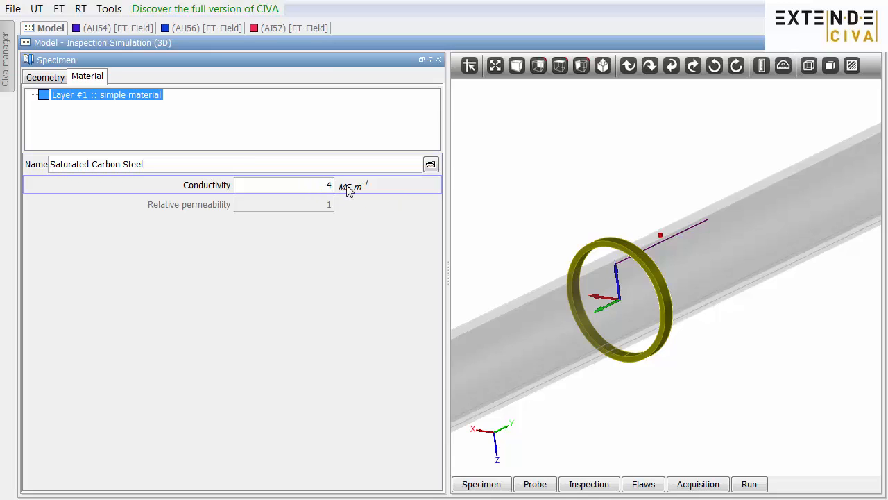
type(".75")
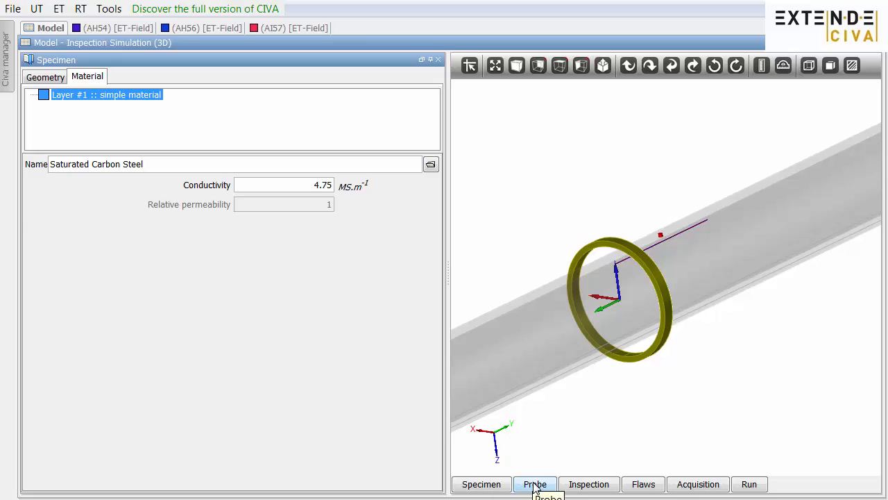
Give the axial coil 17.5 mm inner diameter, 19 mm outer diameter and 200 turns
left_click(535, 484)
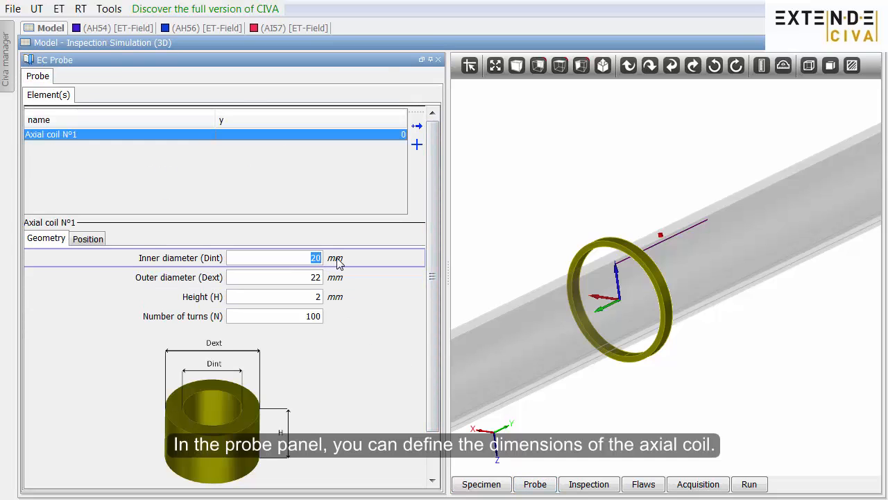
type("17.5")
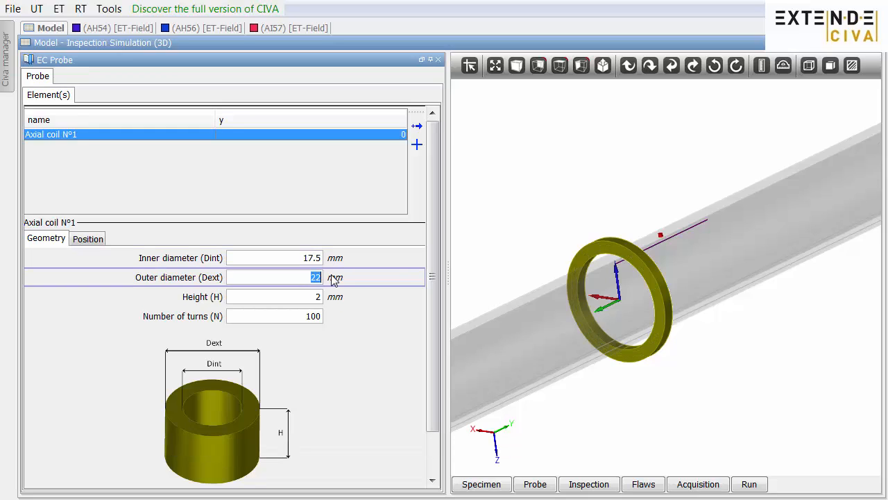
type("19")
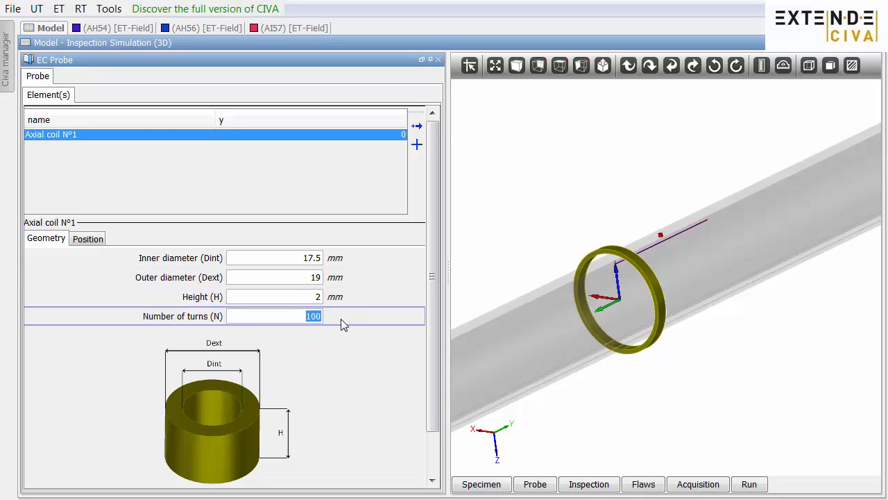
type("200")
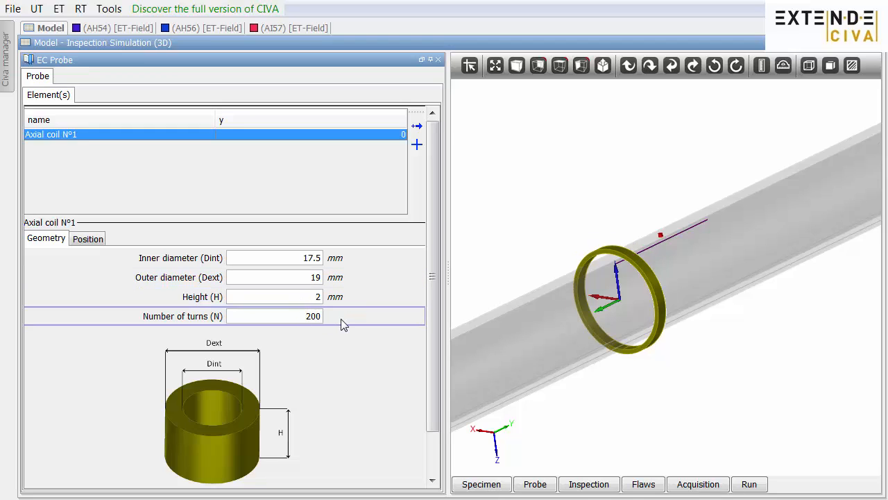
left_click(87, 238)
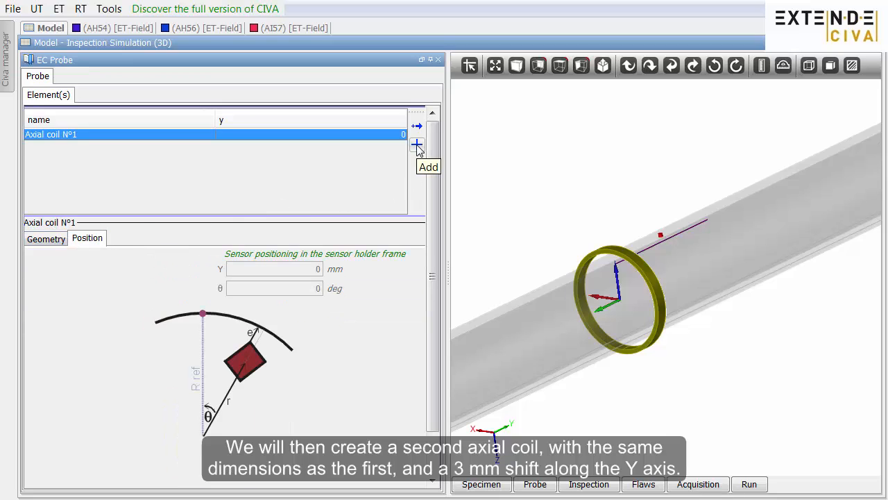
Add an identical axial coil N°2 positioned at Y = 3 mm
left_click(417, 145)
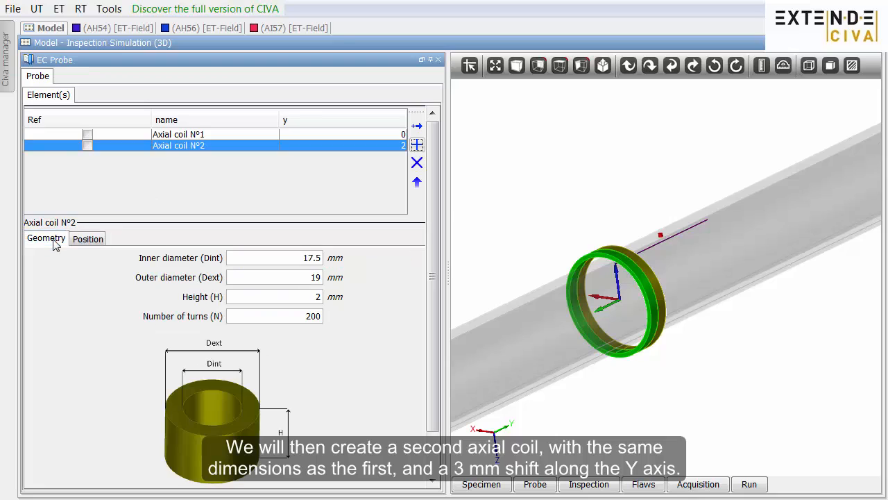
left_click(87, 238)
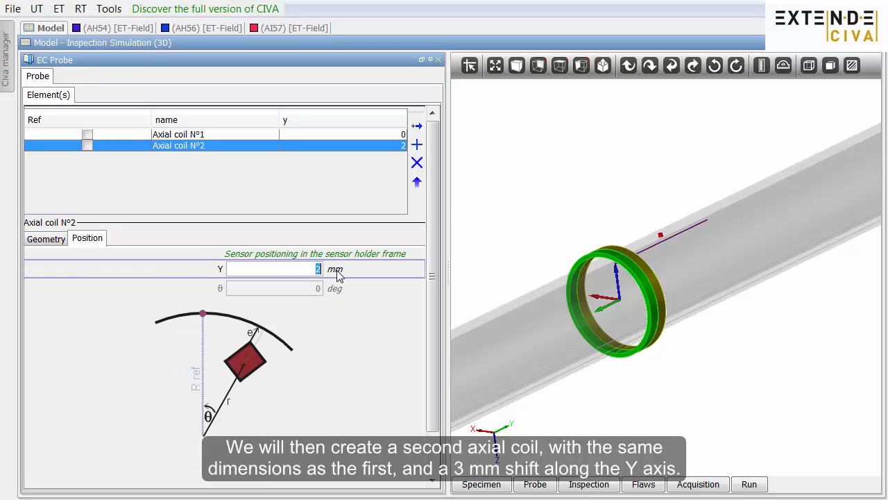
type("3")
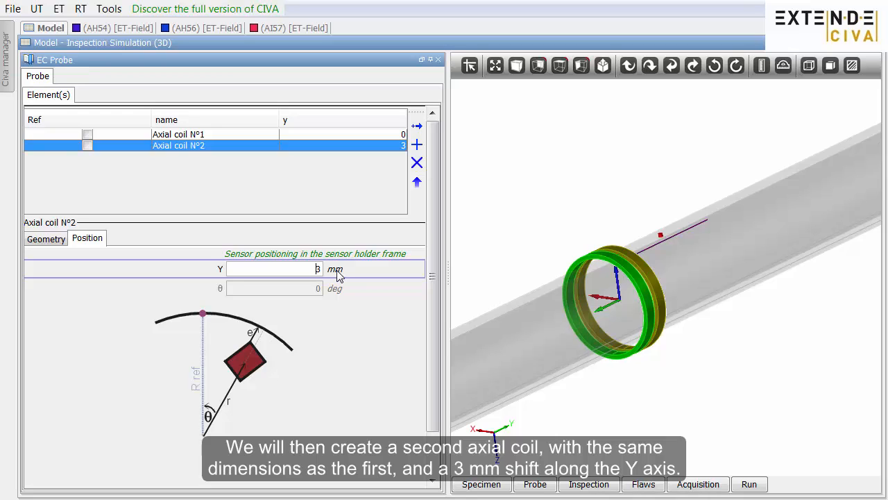
left_click(642, 484)
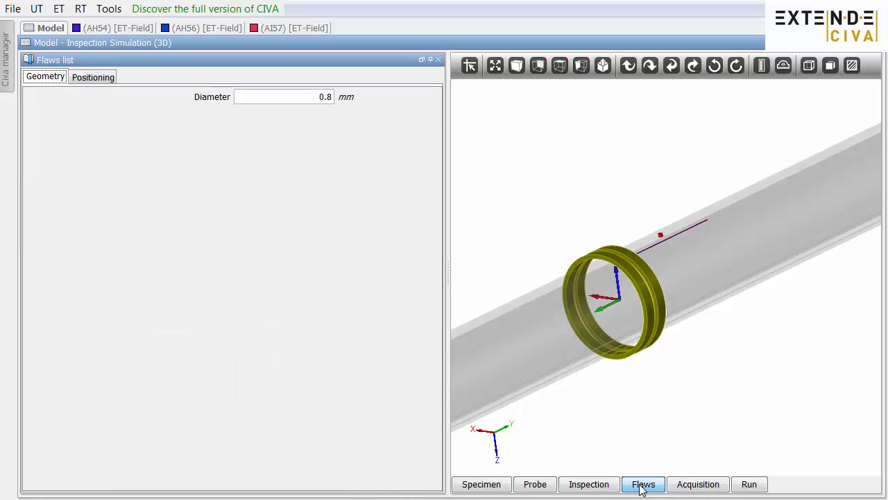
Set the flat bottom hole diameter to 0.5 mm
left_click(93, 76)
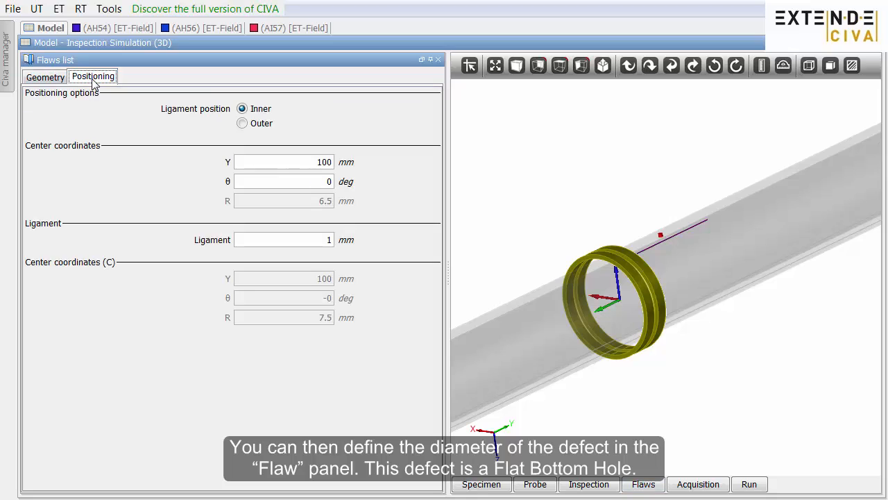
left_click(44, 76)
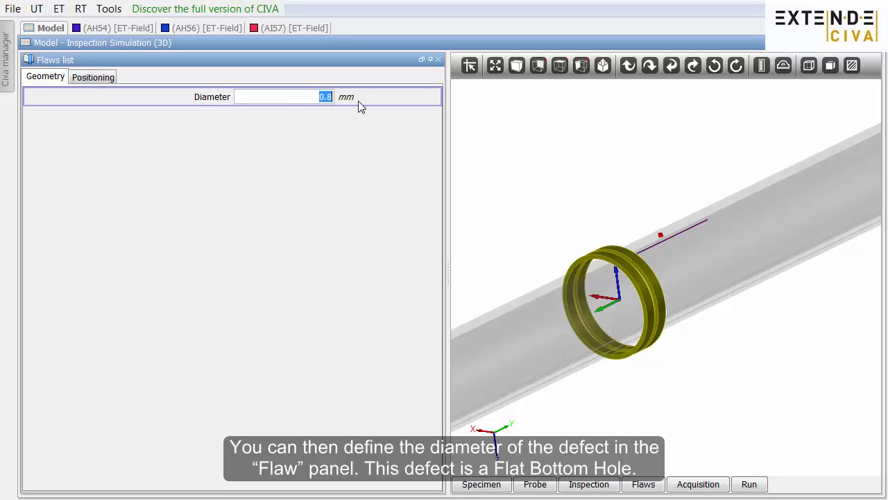
type("0.5")
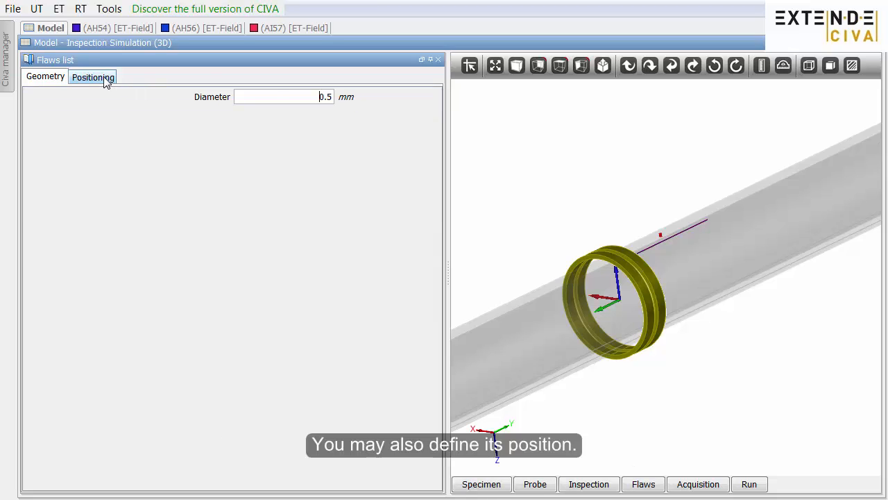
Position the hole at Y 150 mm on the inner wall with a 1 mm ligament
left_click(92, 77)
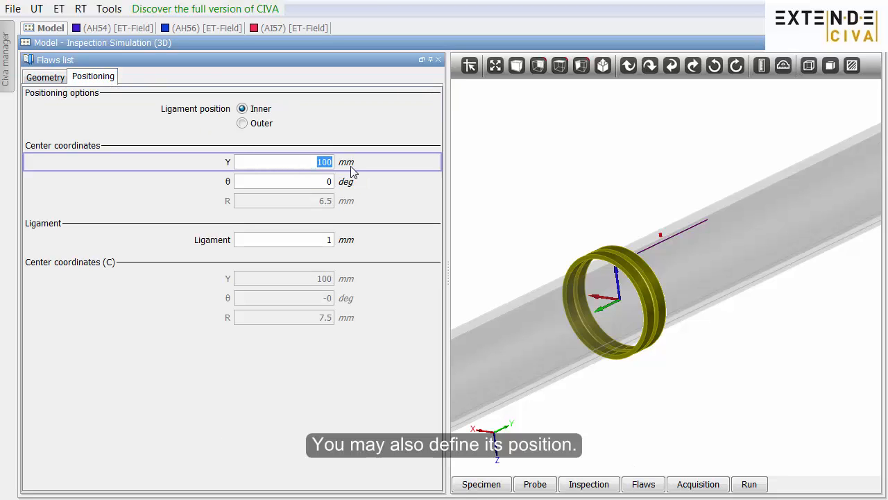
type("150")
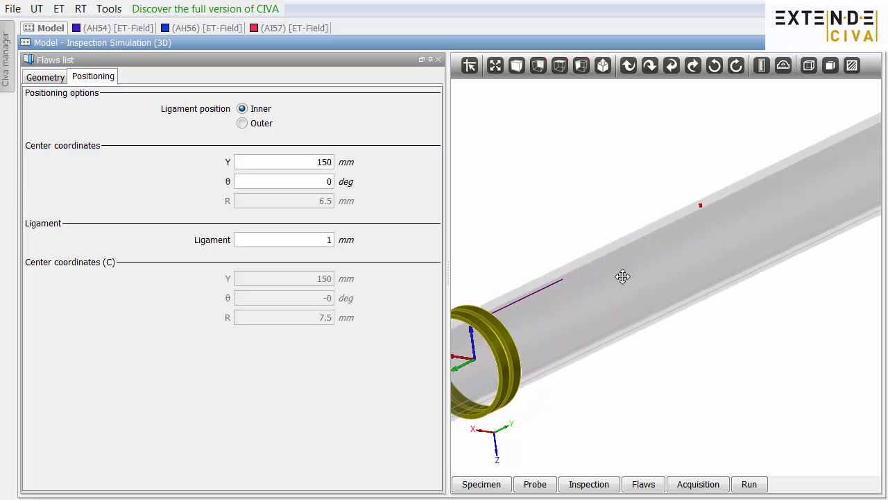
left_click_drag(623, 276, 581, 284)
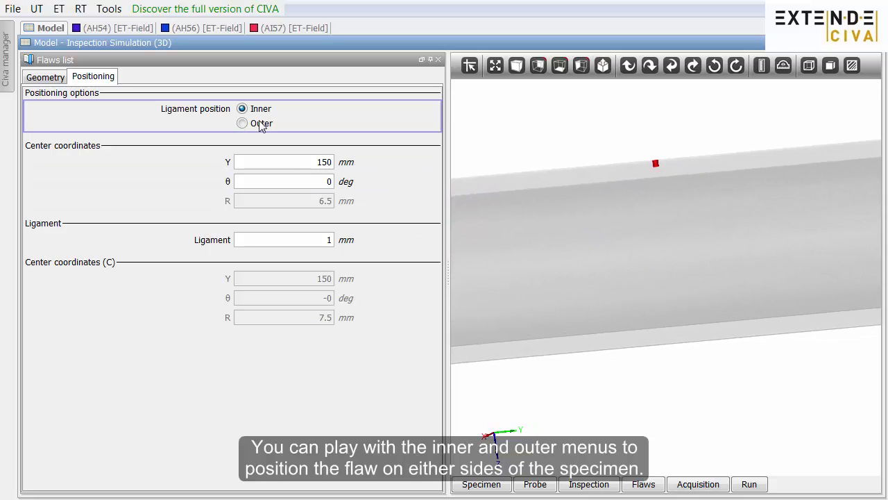
left_click(242, 123)
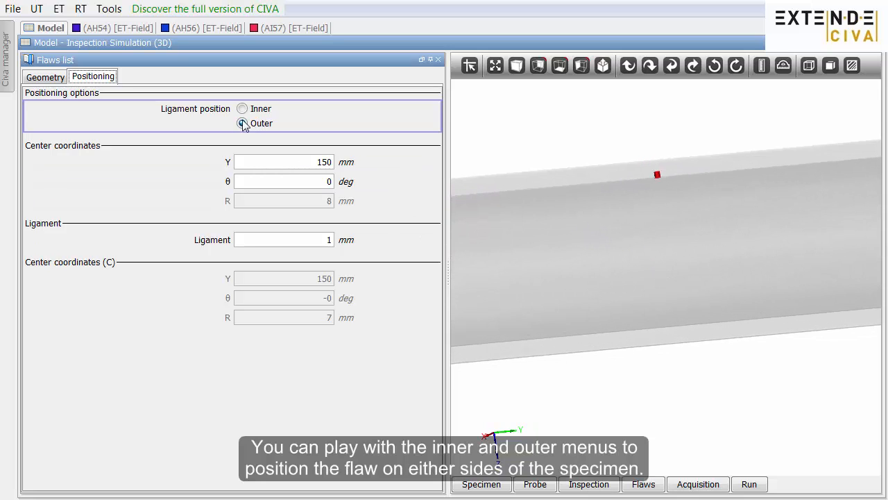
left_click(242, 108)
type("0")
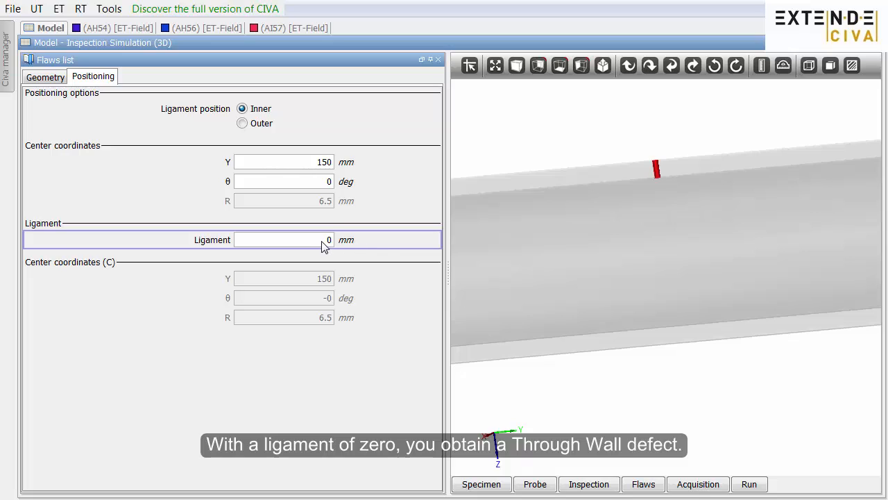
type("1")
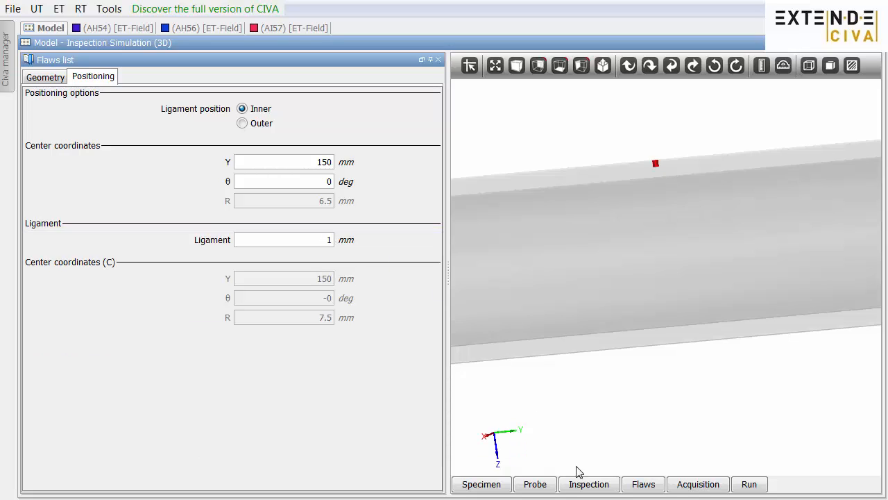
Place the sensor holder at Y 137.5 mm and drag the scan preview back to the start
left_click(588, 484)
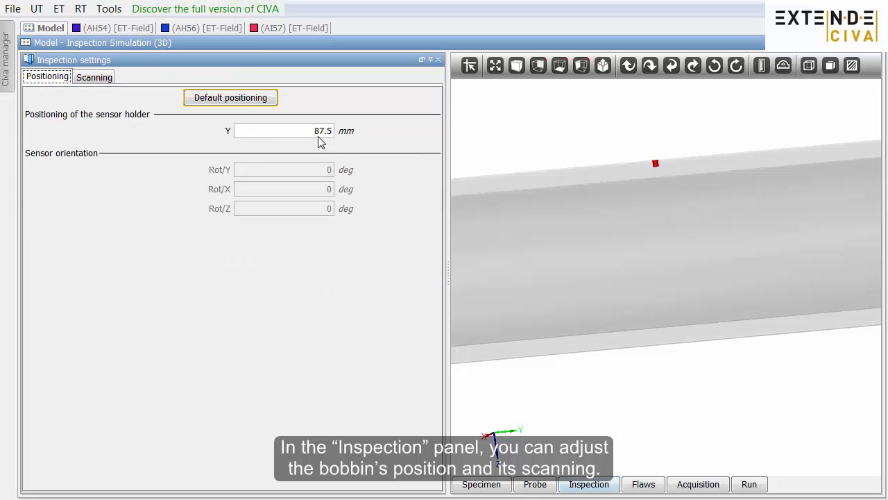
type("137")
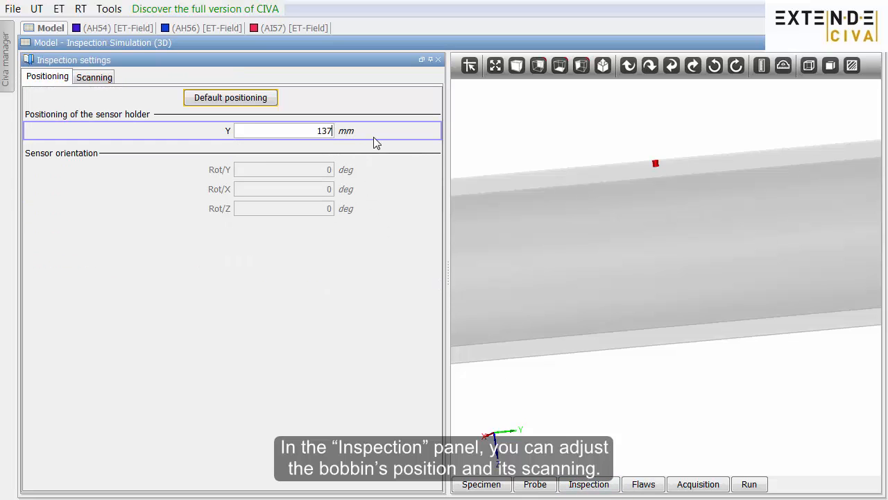
type("137.5")
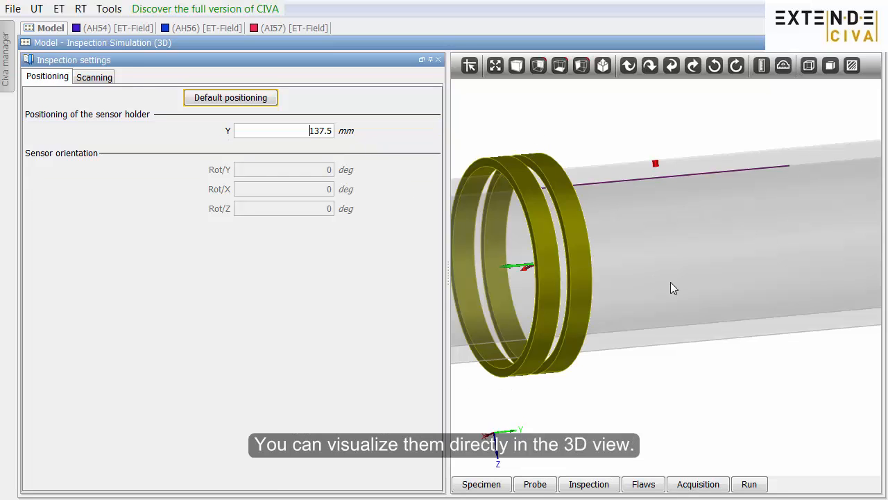
left_click(94, 76)
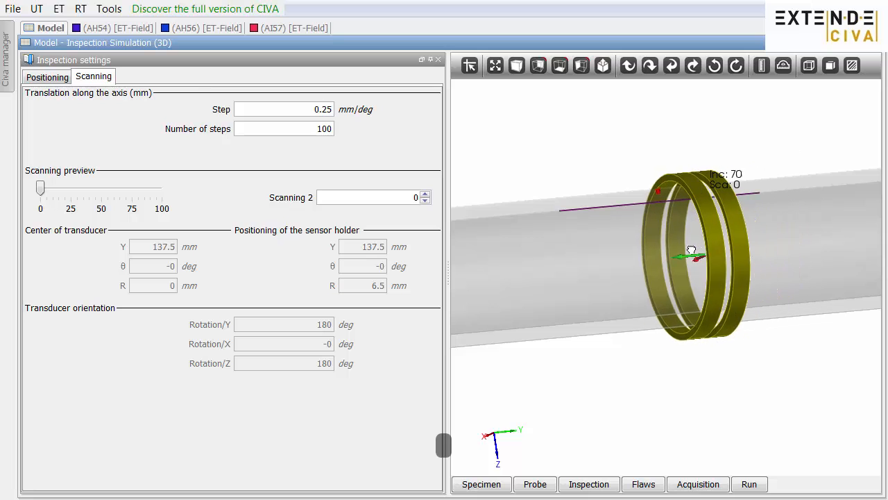
left_click_drag(692, 249, 558, 269)
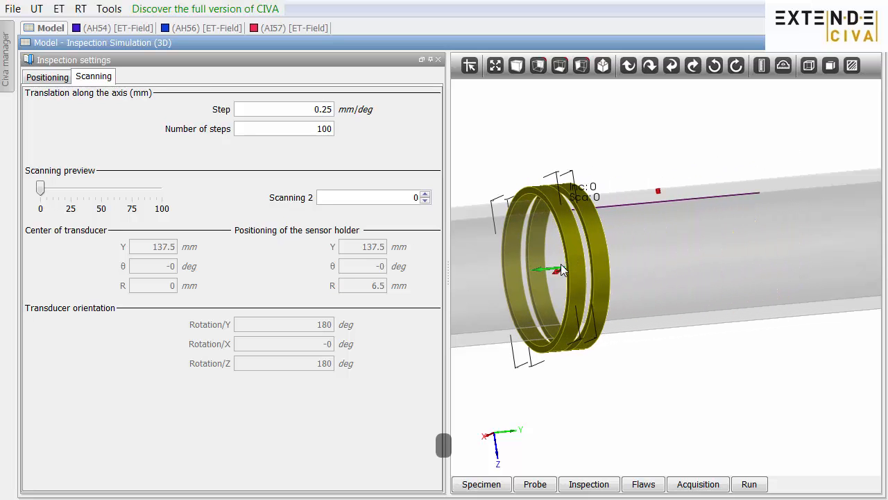
Set the channel frequency to 15 kHz, rename it Differential, and run the simulation
left_click(698, 484)
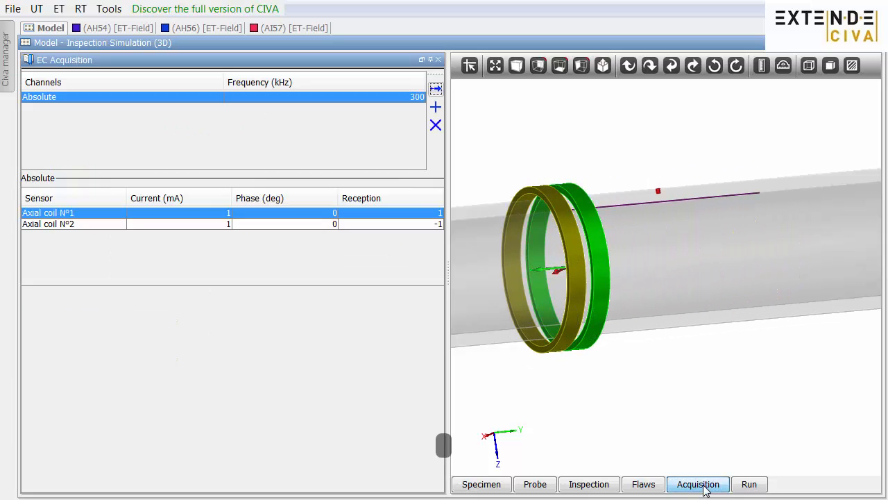
left_click(416, 97)
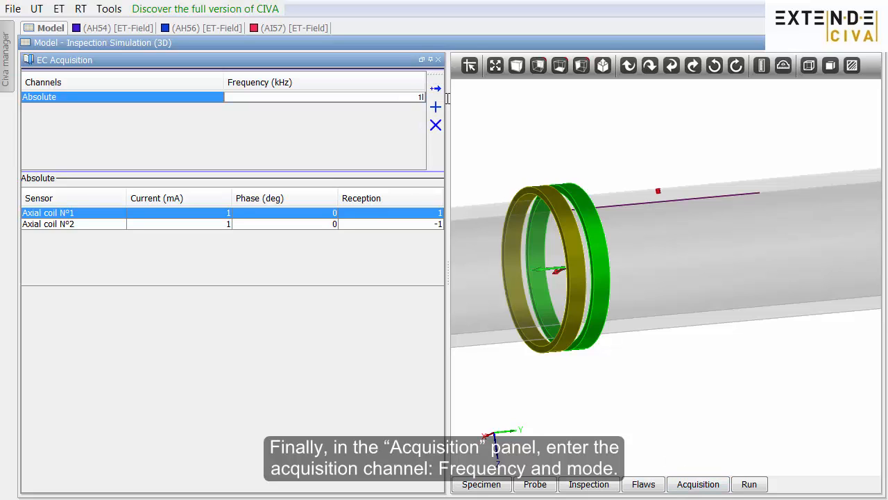
type("15")
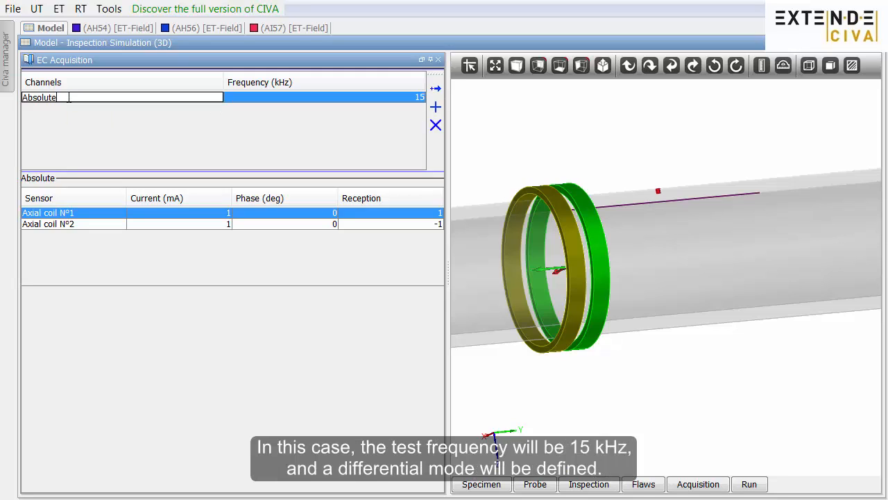
double_click(38, 97)
type("Differential")
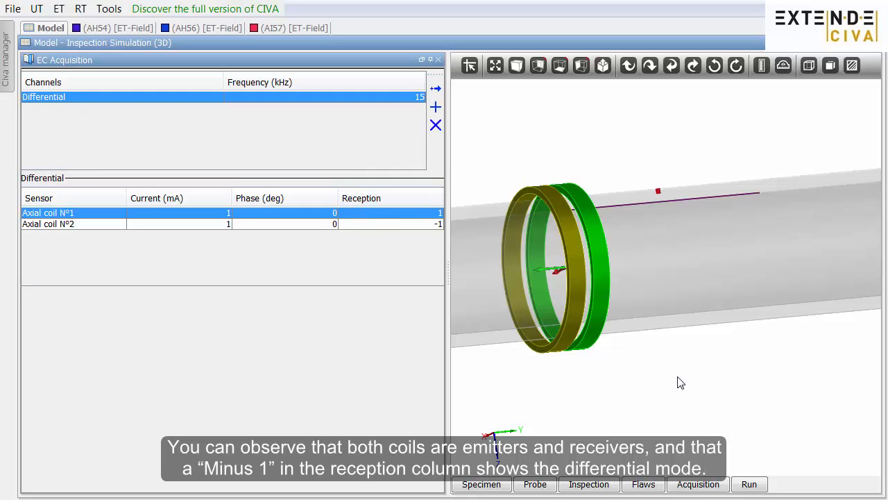
left_click(749, 483)
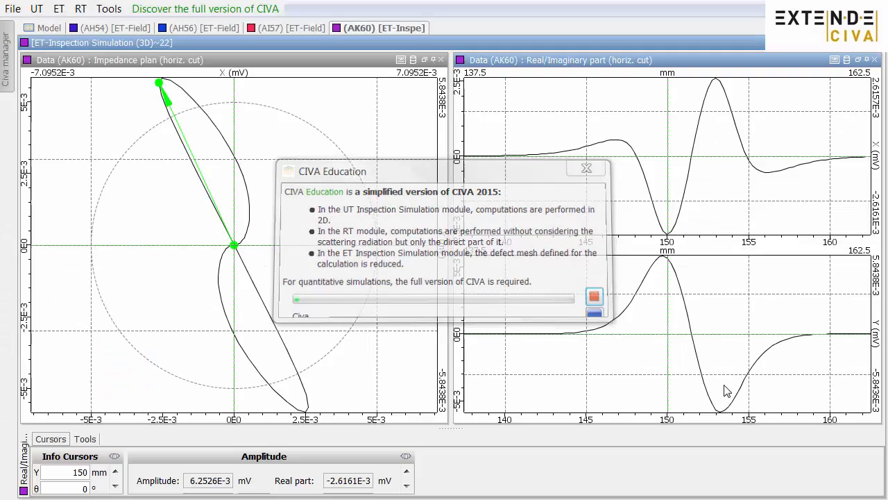
Dismiss the Education notice, add a 3D coil view, and drag the cursor to reposition coils
left_click(587, 168)
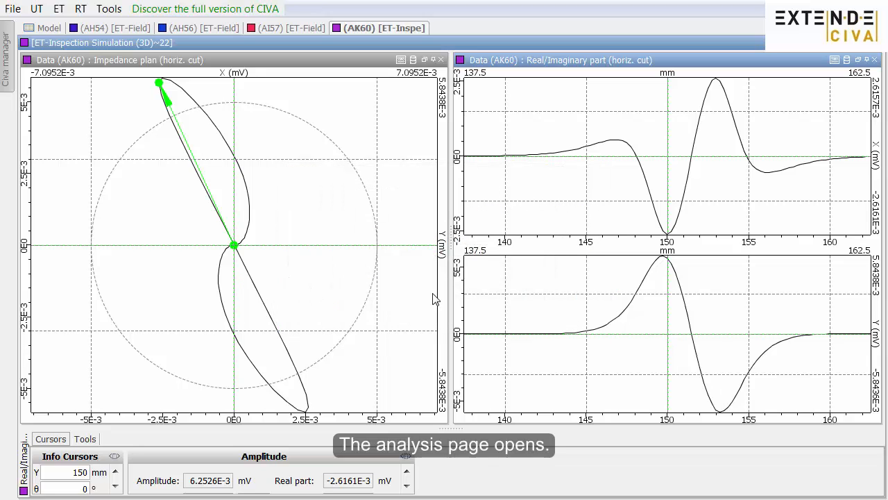
left_click(7, 56)
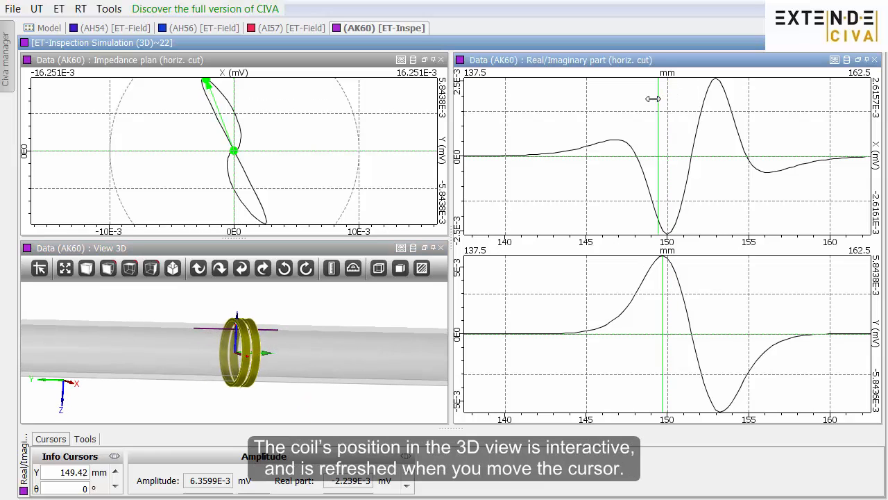
left_click_drag(656, 99, 722, 105)
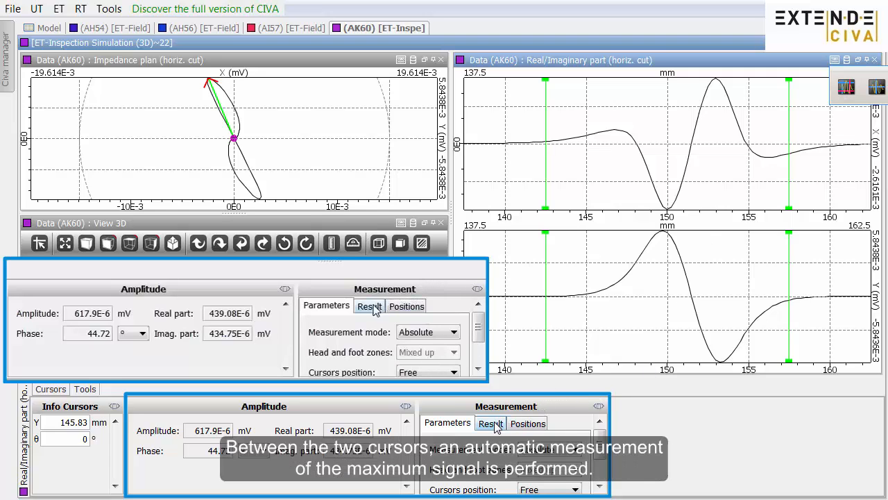
Measure relative peak-to-peak amplitude (12.719E-3 mV) and show the balance and calibration tools
left_click(369, 306)
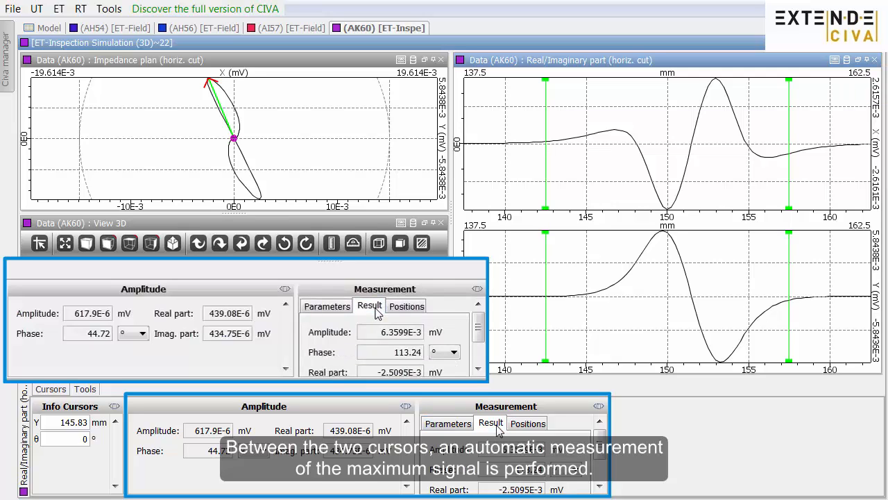
left_click(326, 306)
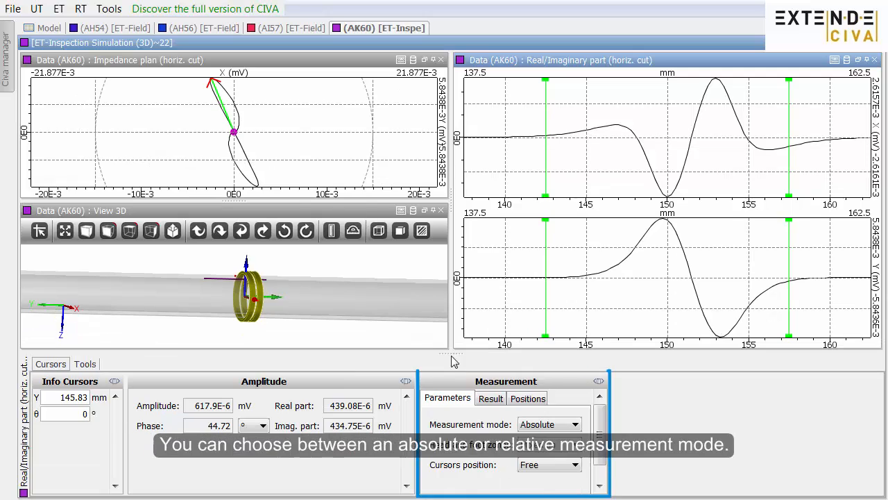
left_click(549, 424)
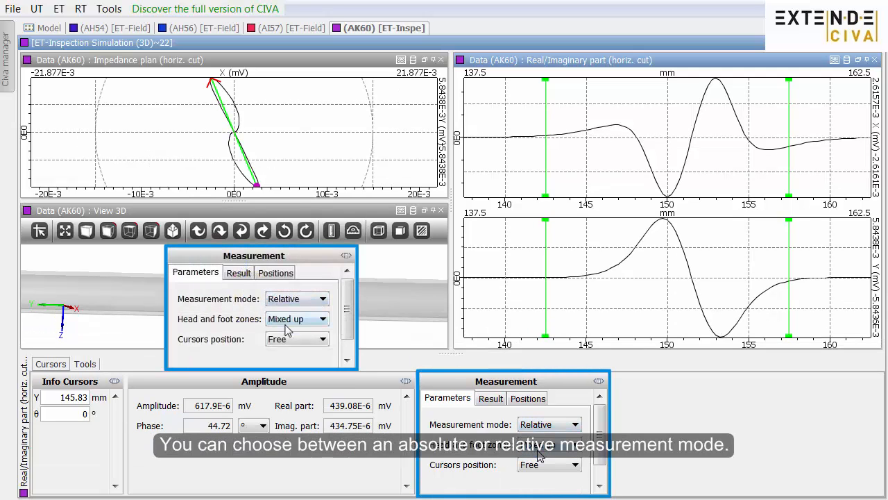
left_click(238, 272)
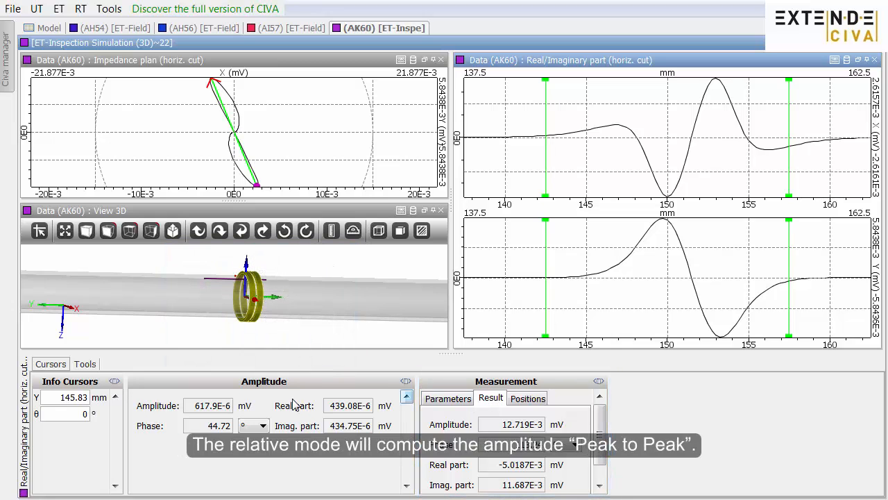
left_click(84, 364)
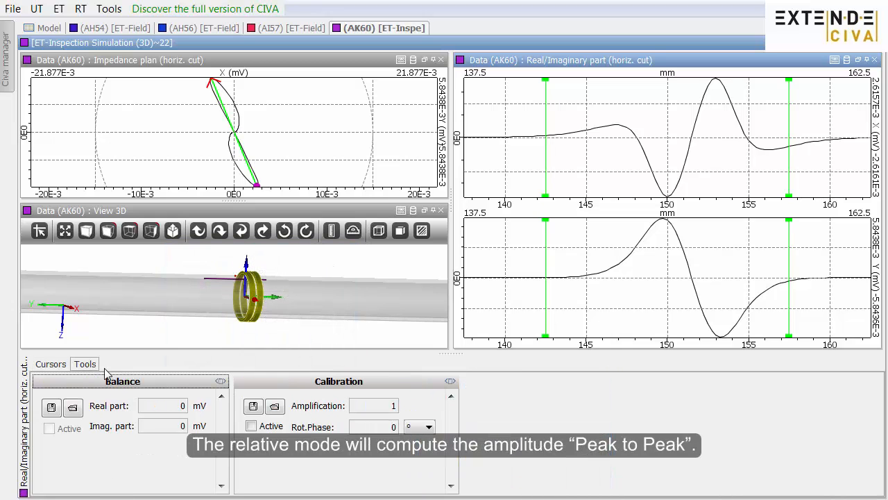
Activate calibration with phase rotation -113.54° and amplification 160
left_click(250, 426)
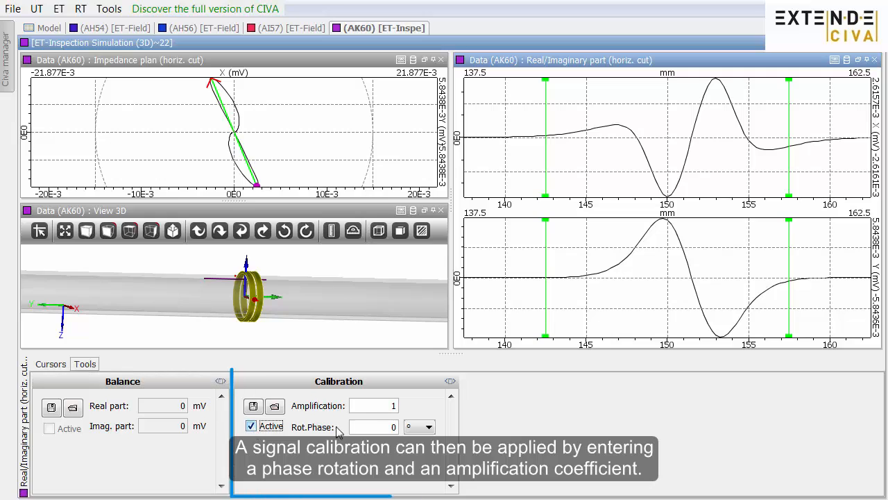
left_click(372, 426)
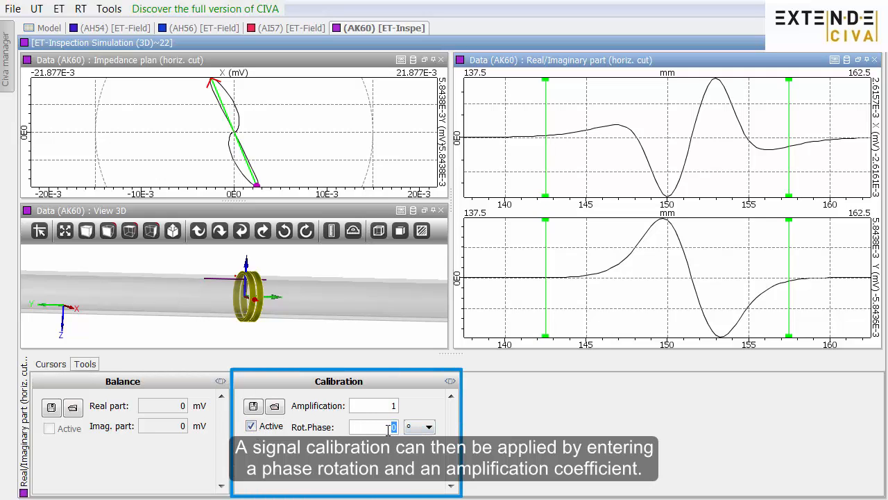
type("-113.54")
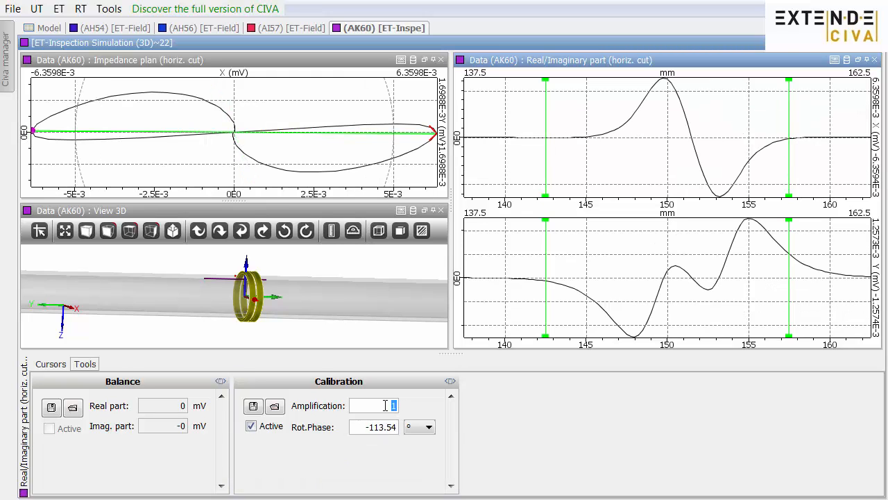
type("160")
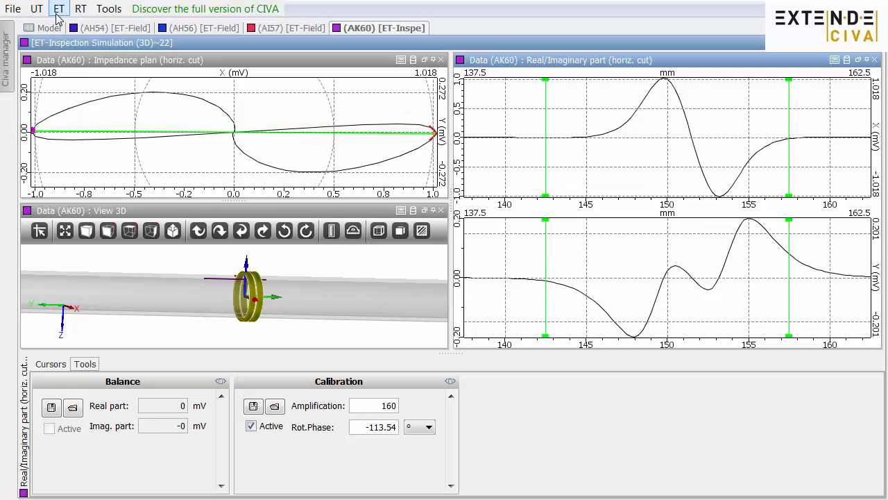
Create a new 3D ET simulation with a planar specimen and surface probe, then orbit the plate
left_click(59, 9)
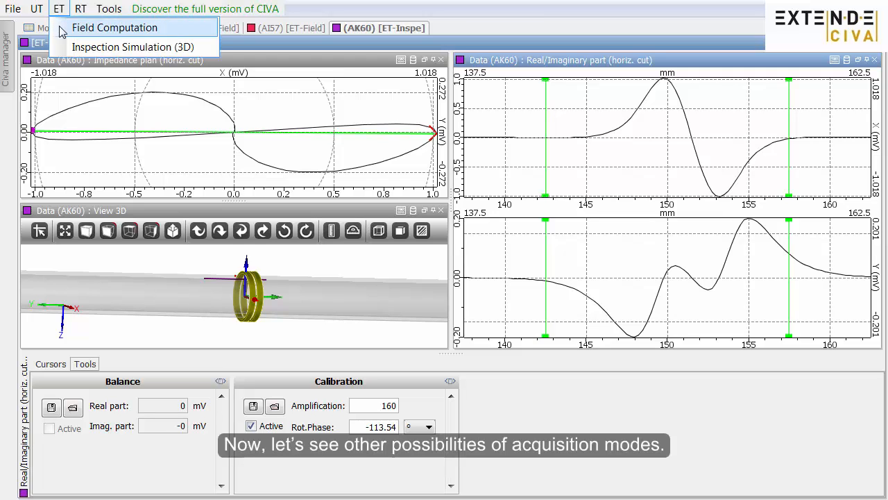
left_click(133, 46)
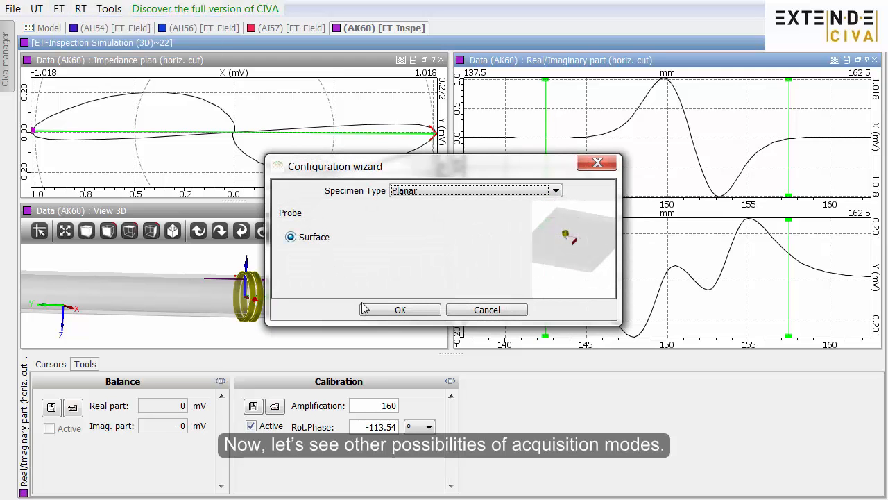
left_click(400, 309)
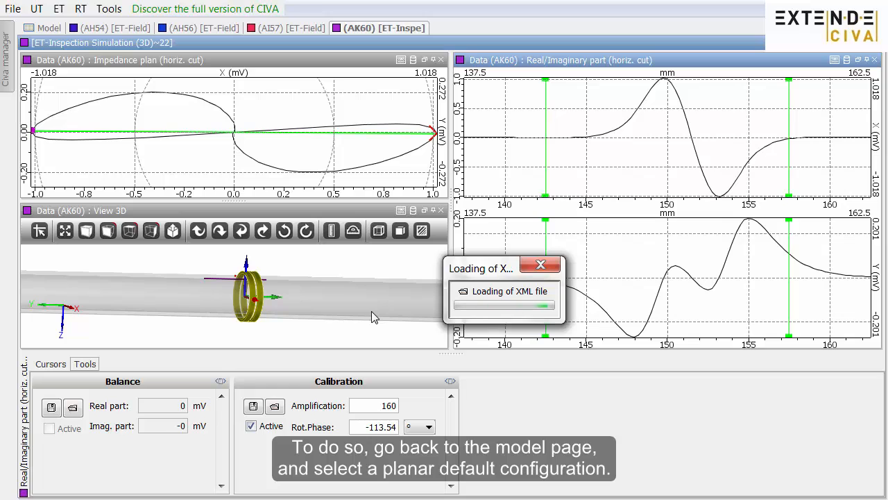
left_click(50, 27)
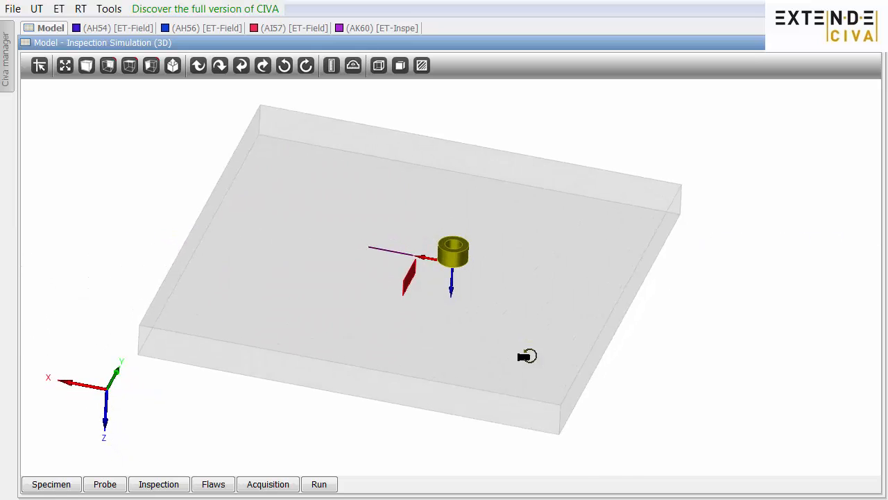
left_click_drag(527, 356, 465, 292)
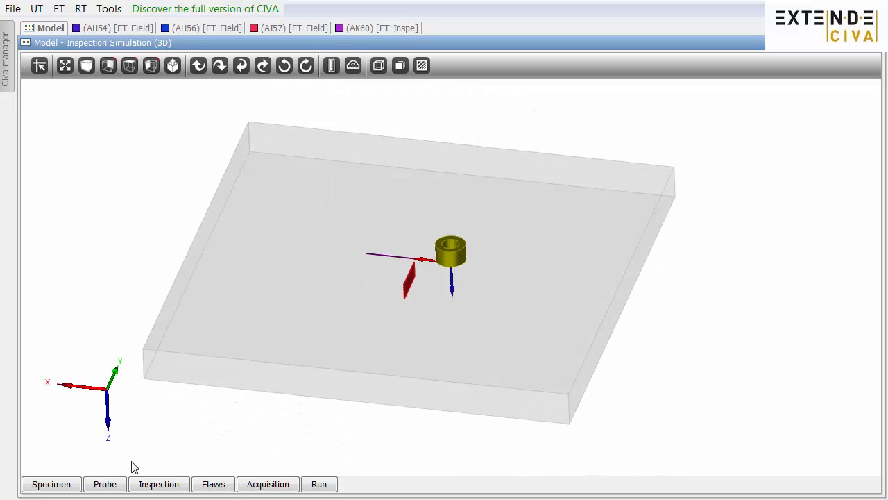
Add cylindrical coil N°2 to the probe at Position Y 4 mm
left_click(105, 484)
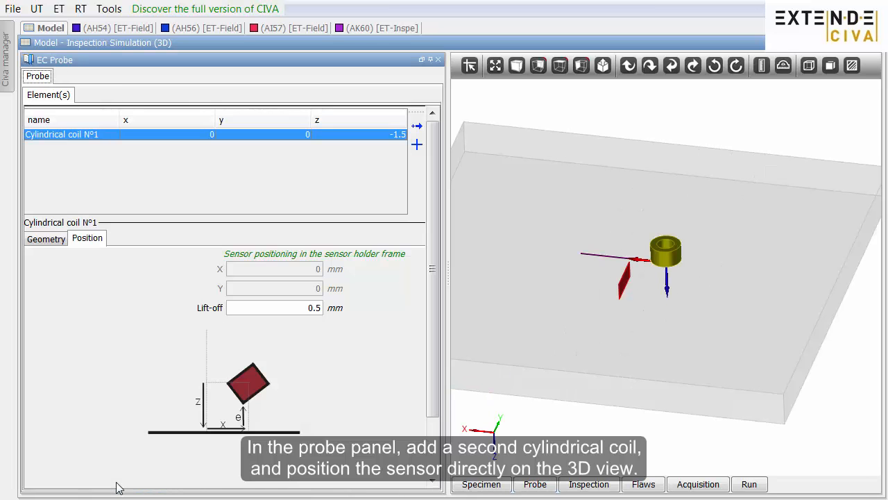
left_click(417, 144)
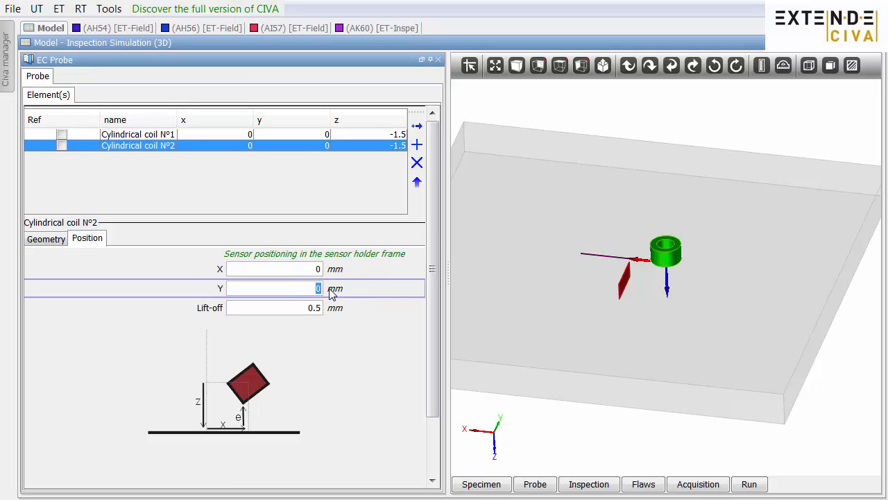
type("4")
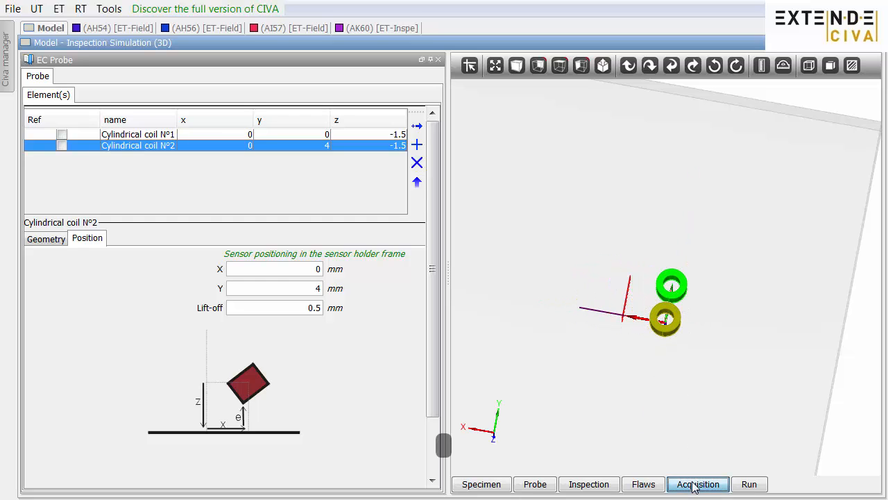
Make coil 2 the receiver with coil 1 driving, and rename the channel 'Reflexion'
left_click(698, 484)
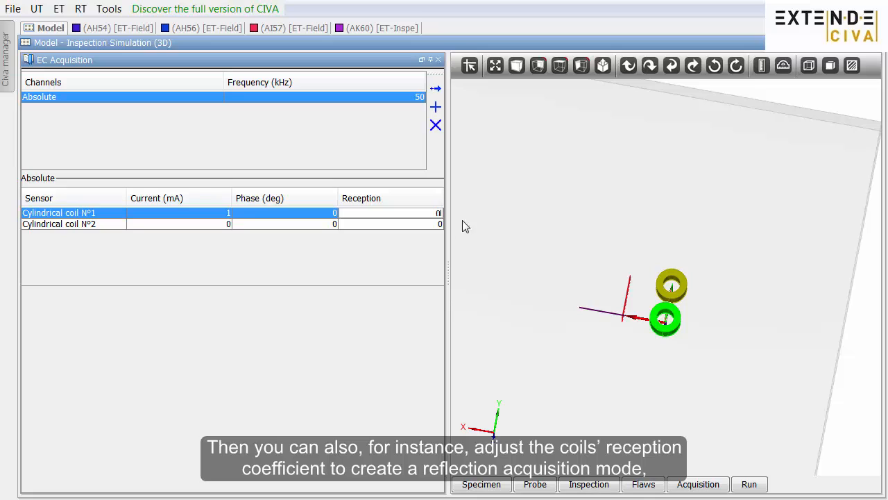
left_click(59, 224)
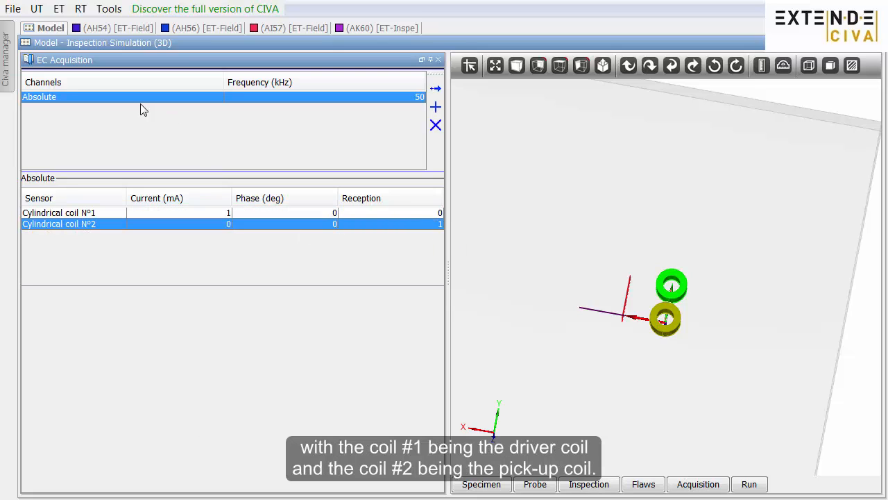
double_click(39, 97)
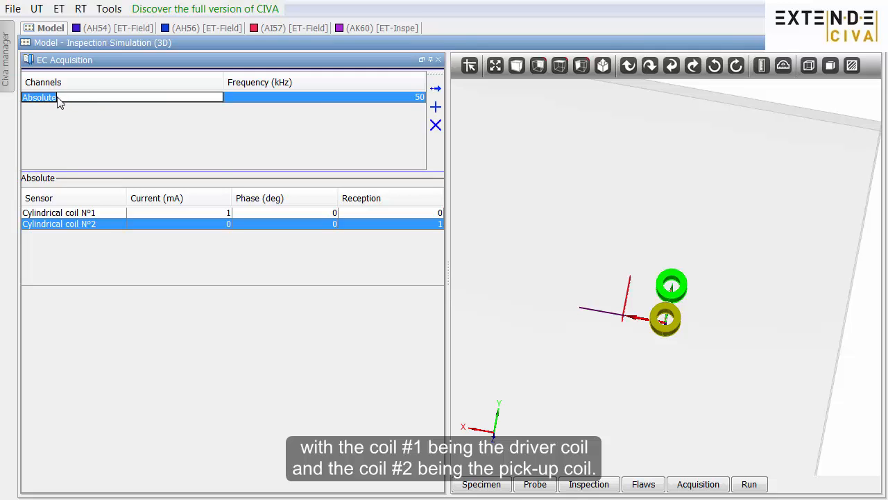
type("Reflexion")
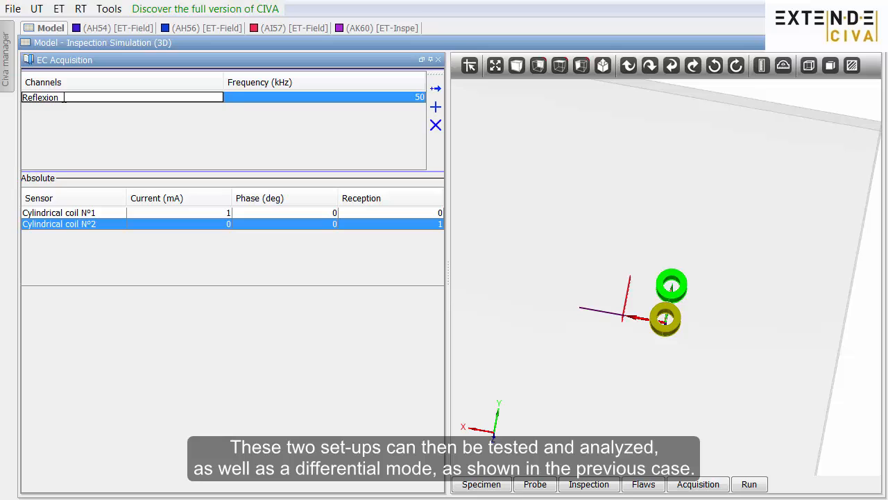
left_click(40, 97)
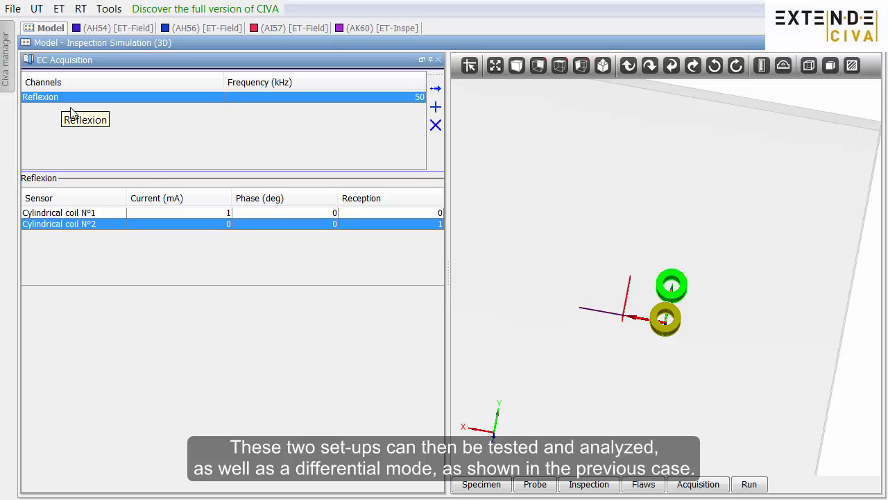